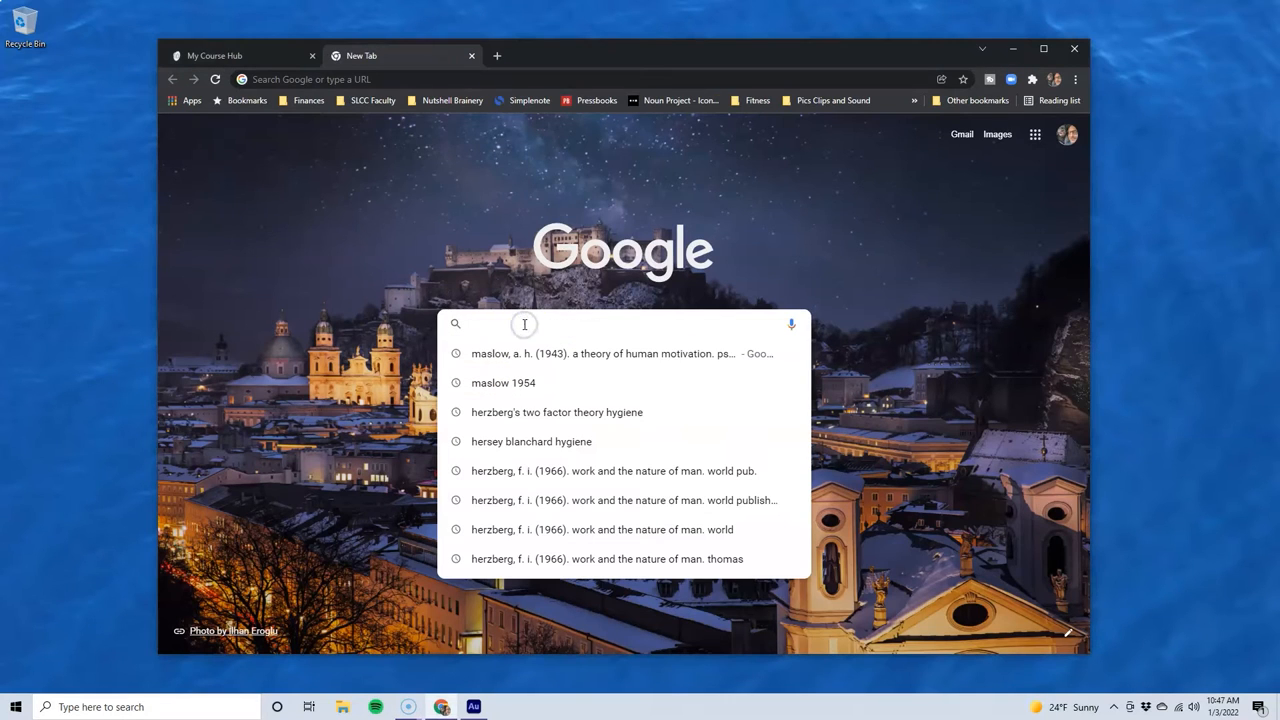
- Search Google for 'obs' and go to the official obsproject.com site
text(obs)
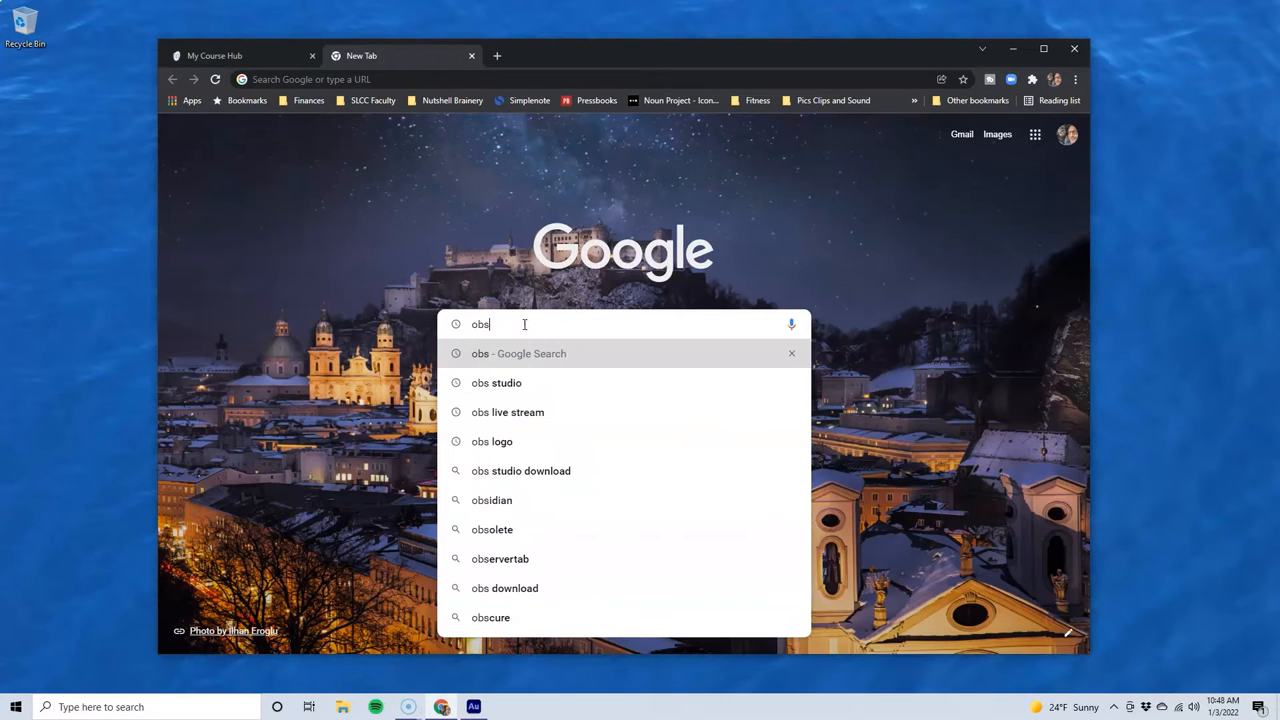
click(496, 382)
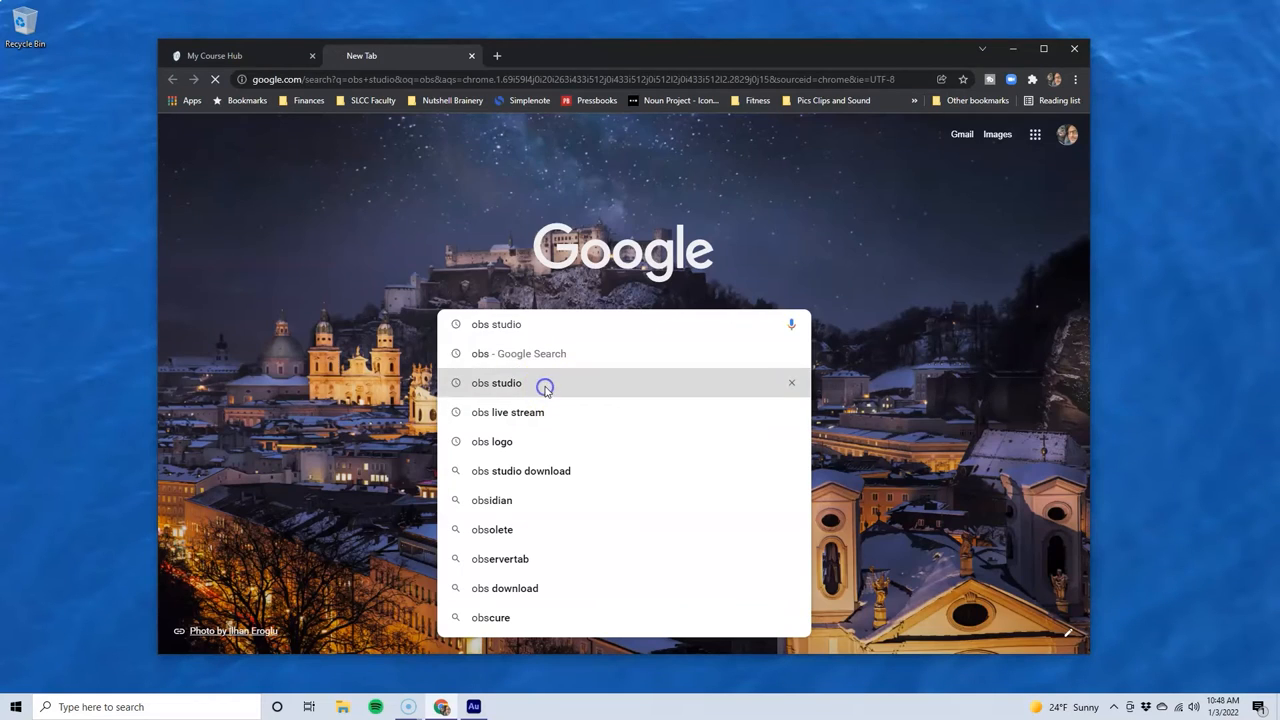
click(496, 382)
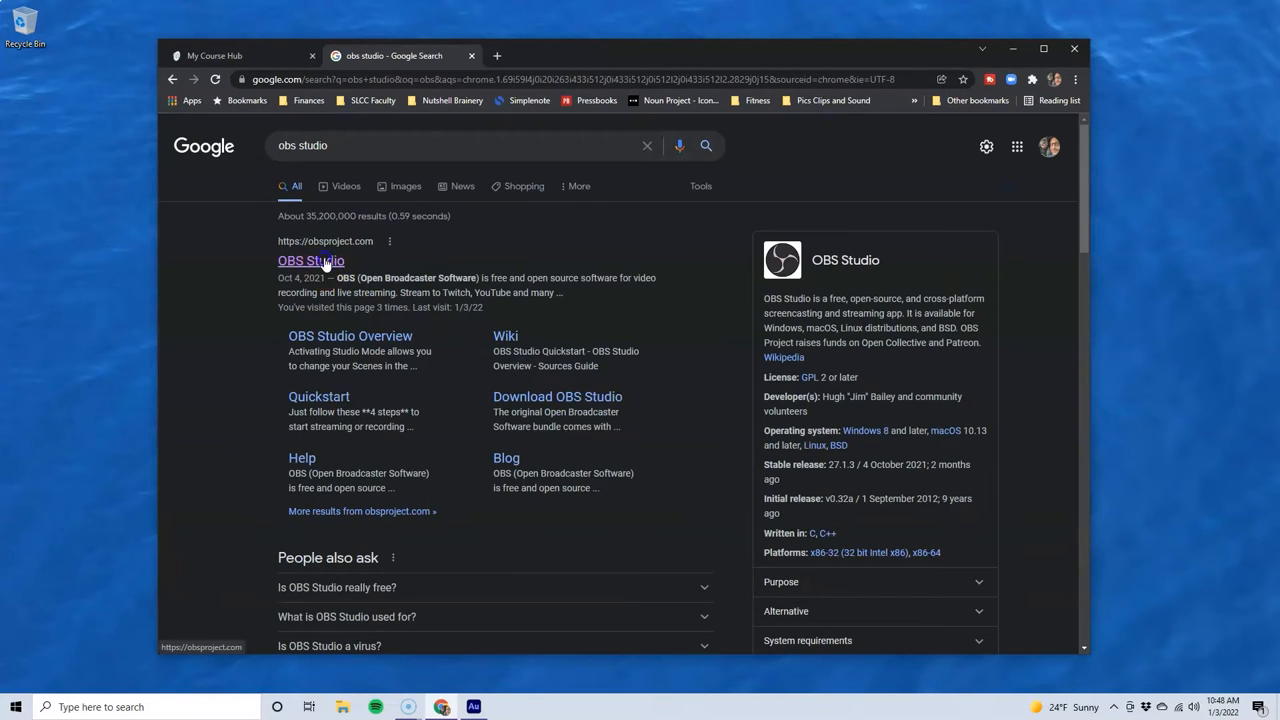
click(310, 260)
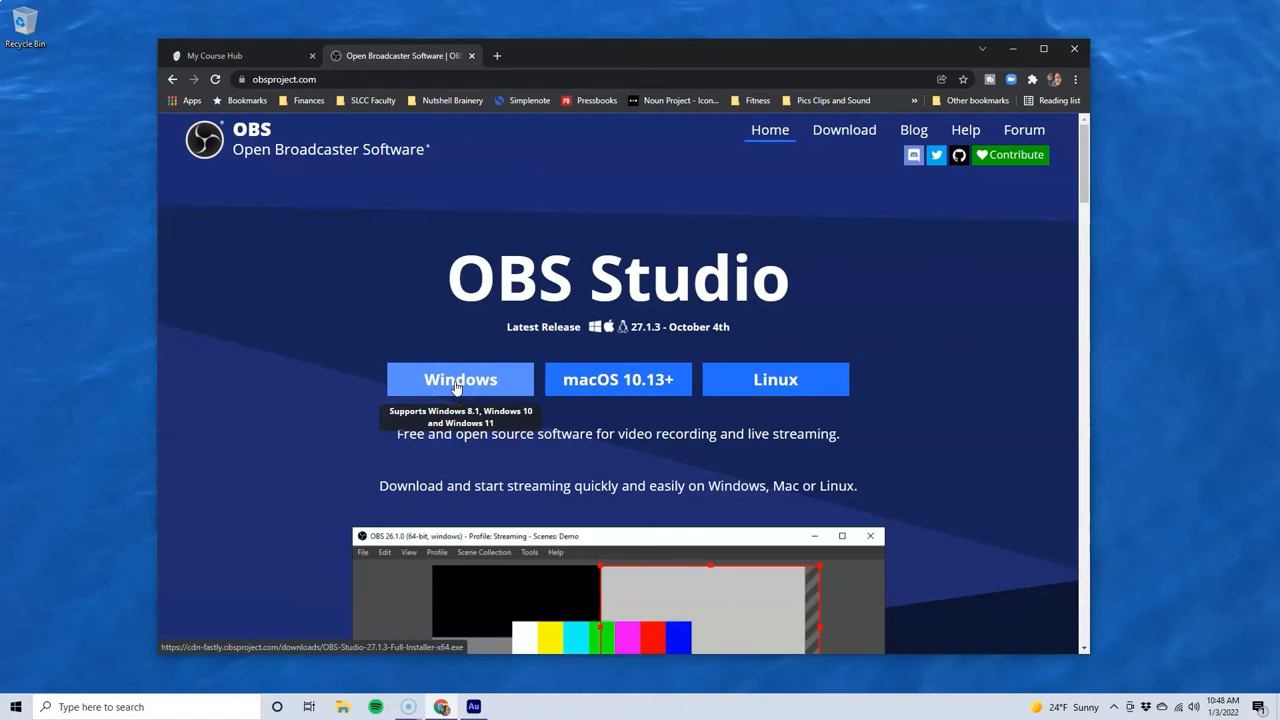
- Download the Windows OBS Studio installer and start opening it from the downloads bar
click(460, 380)
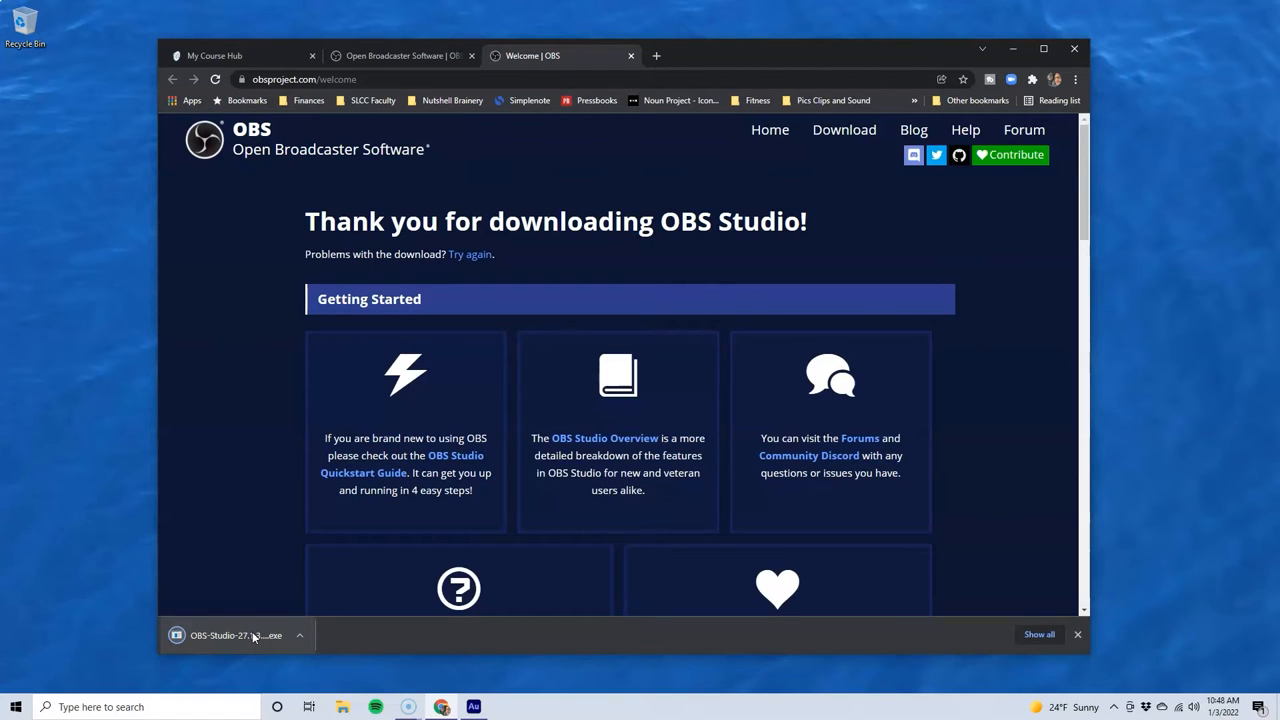
click(236, 636)
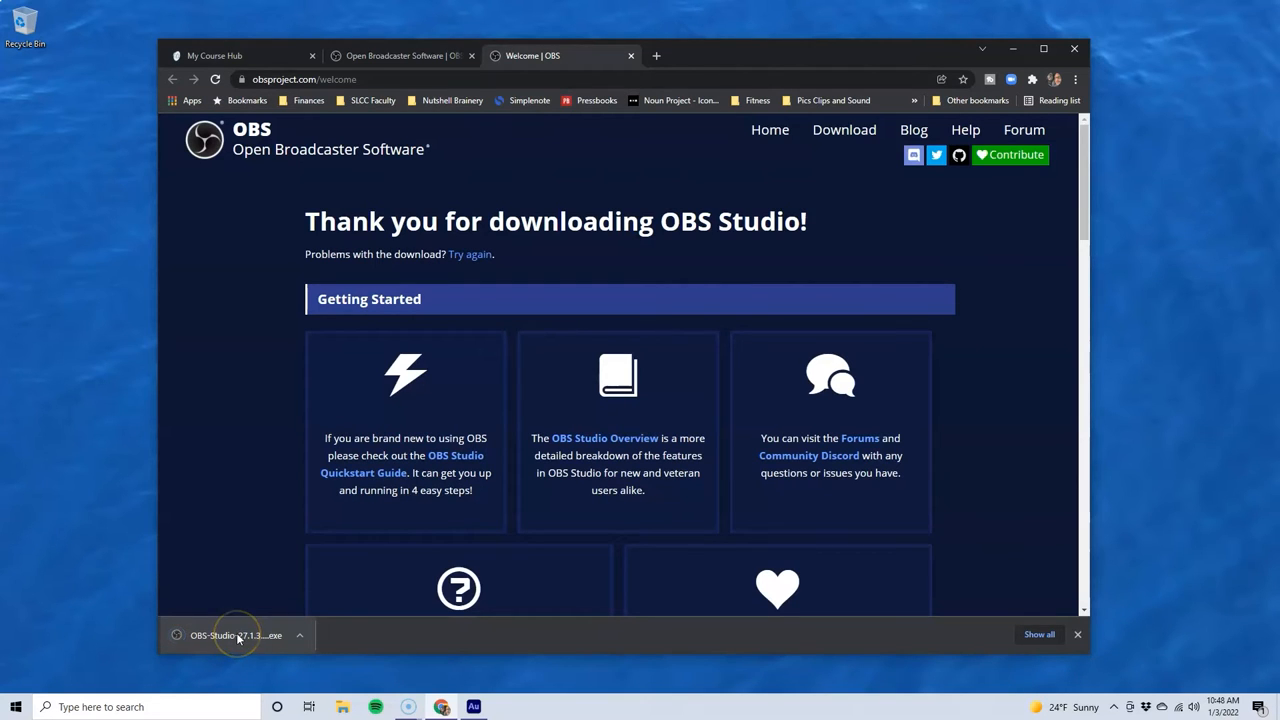
- Run the installer, accept the license, install to the default folder and launch OBS Studio
click(236, 636)
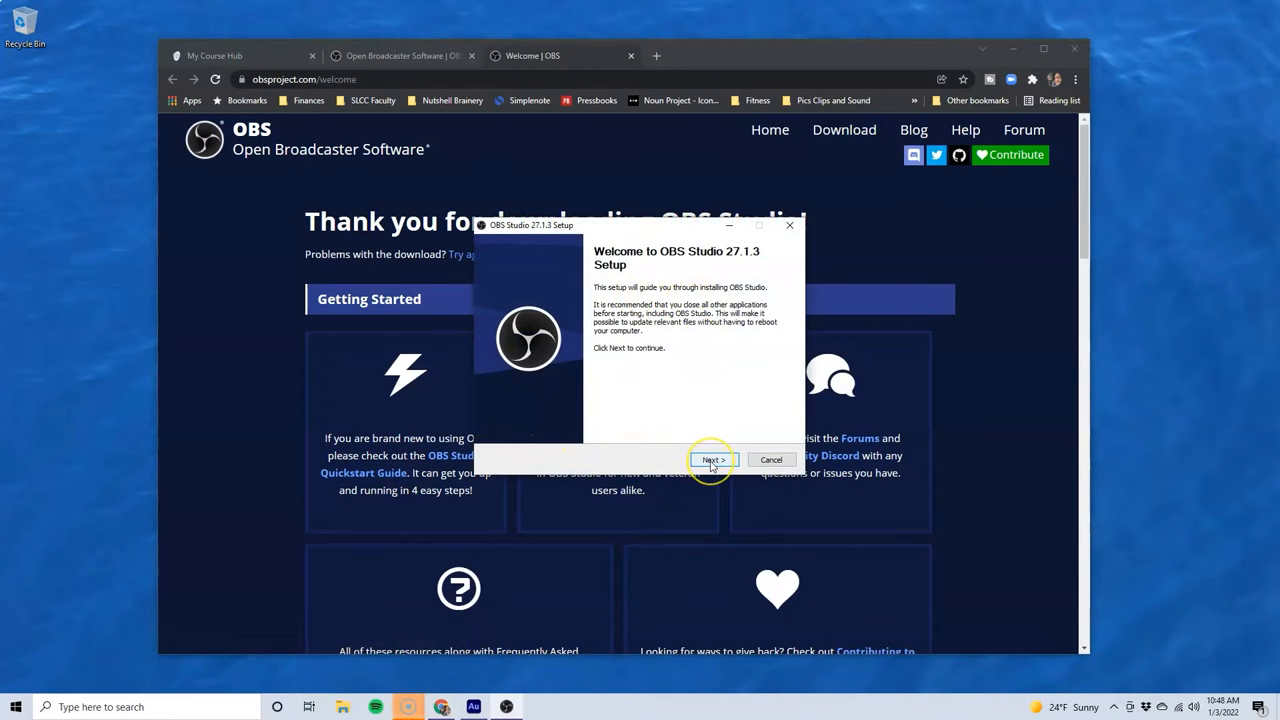
click(712, 458)
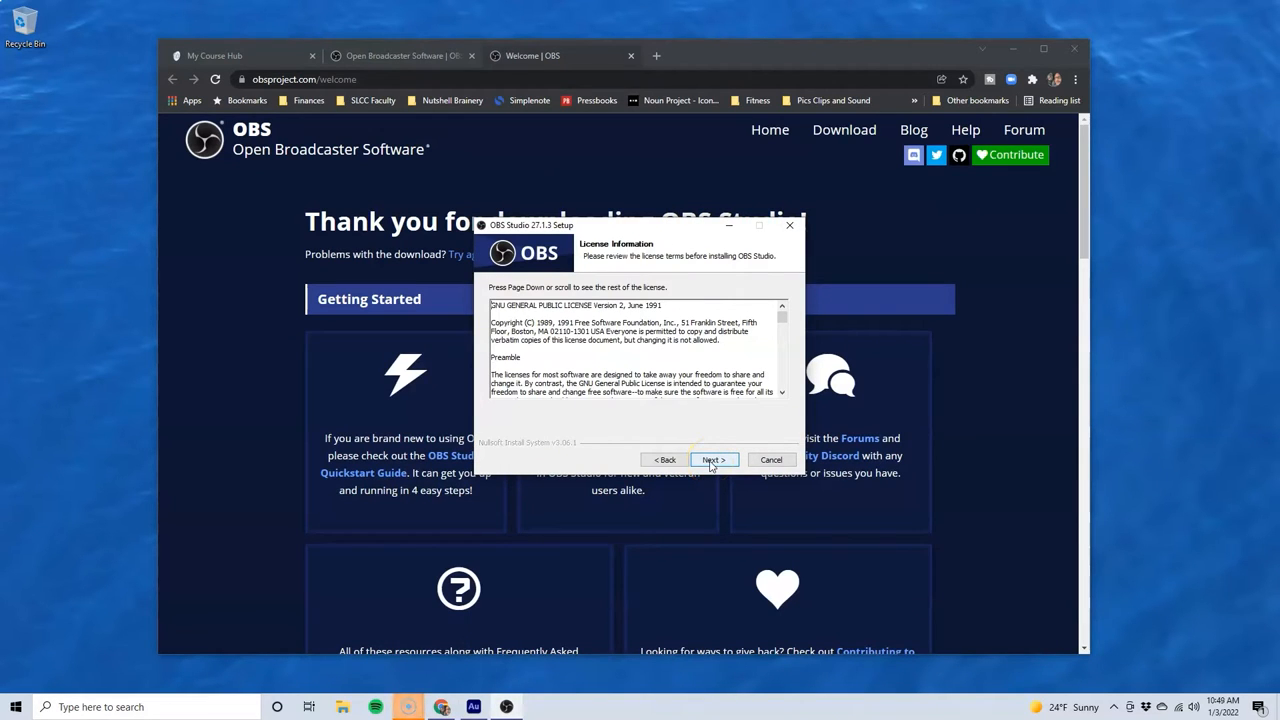
click(712, 458)
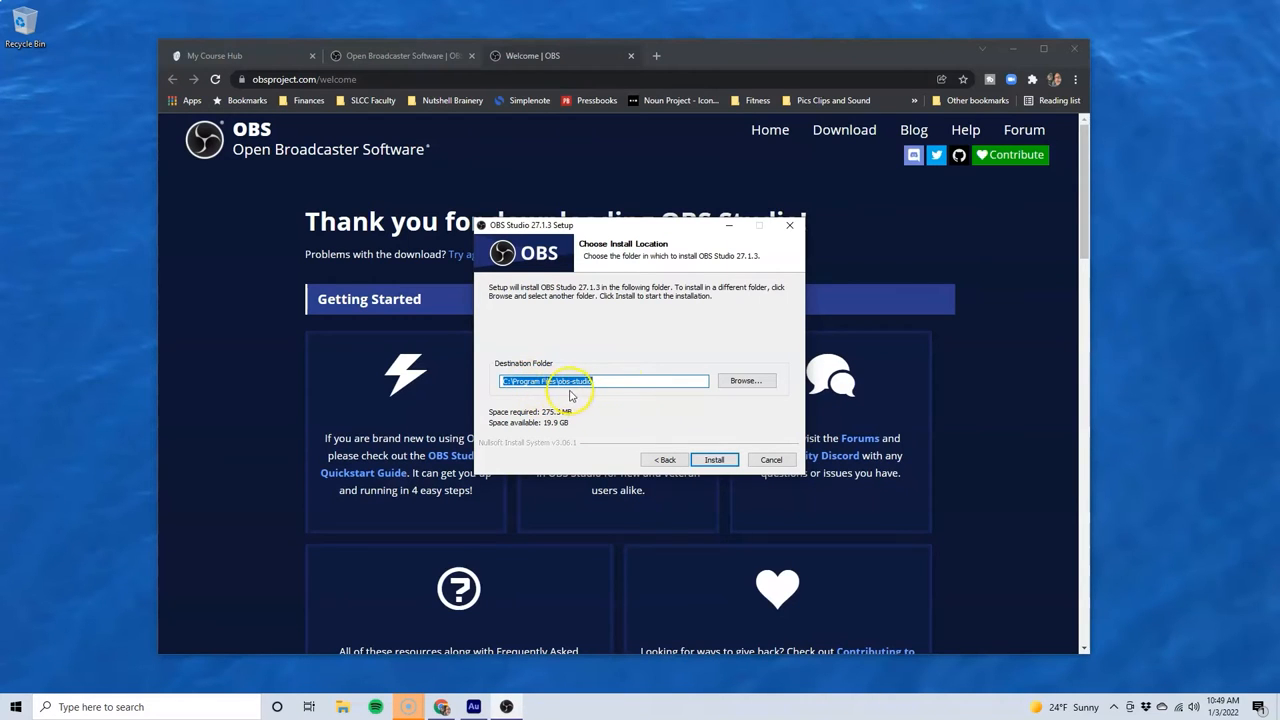
mouse_move(558, 394)
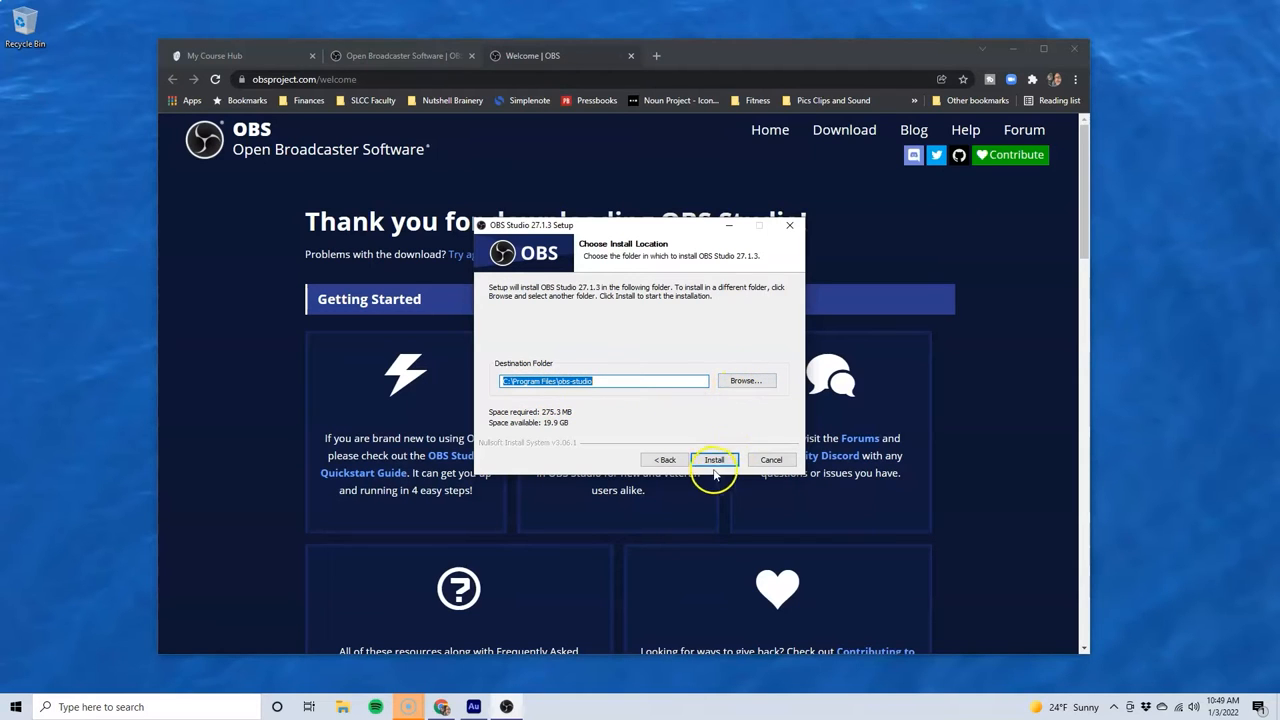
click(714, 458)
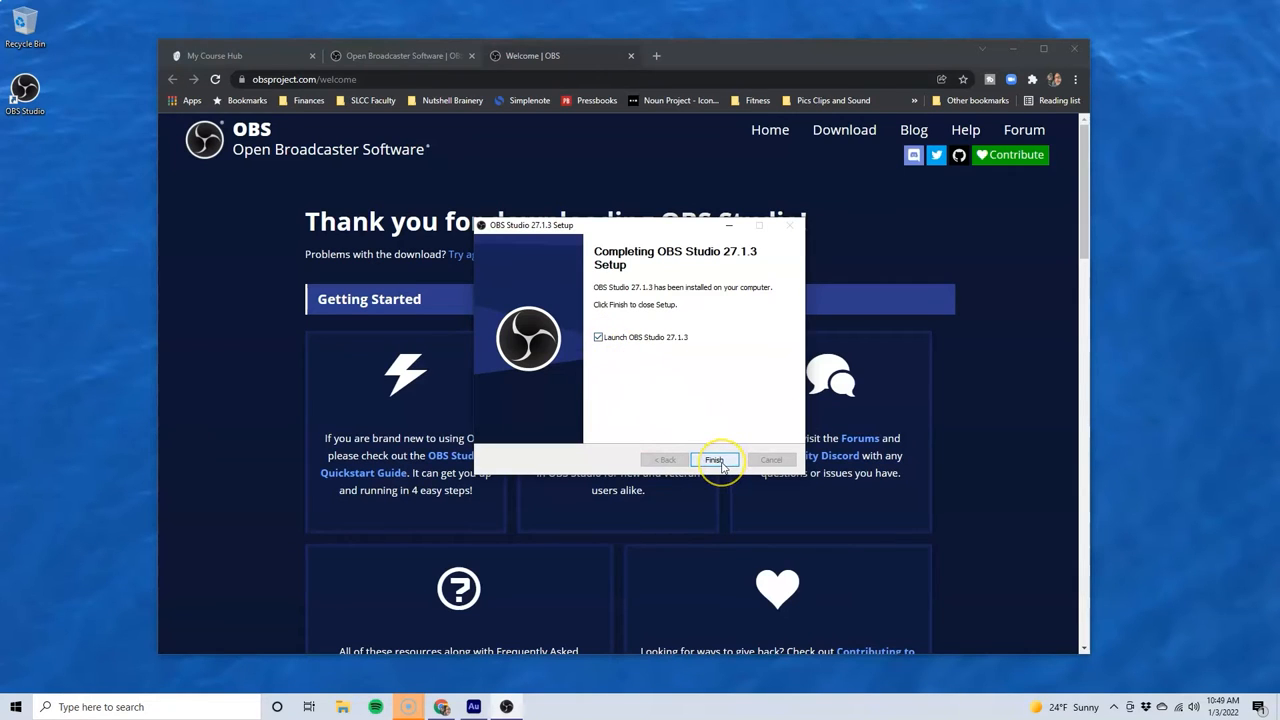
click(712, 458)
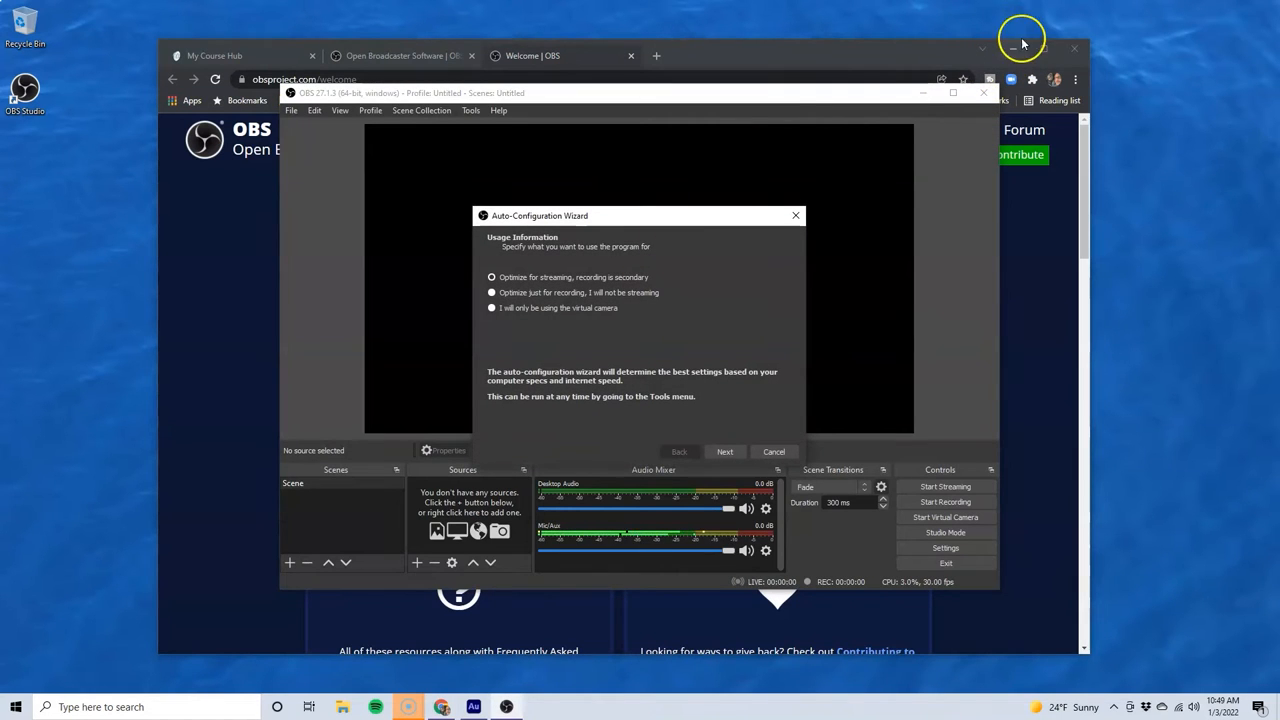
- Minimize Chrome and choose 'Optimize just for recording' in the auto-configuration wizard
click(1012, 48)
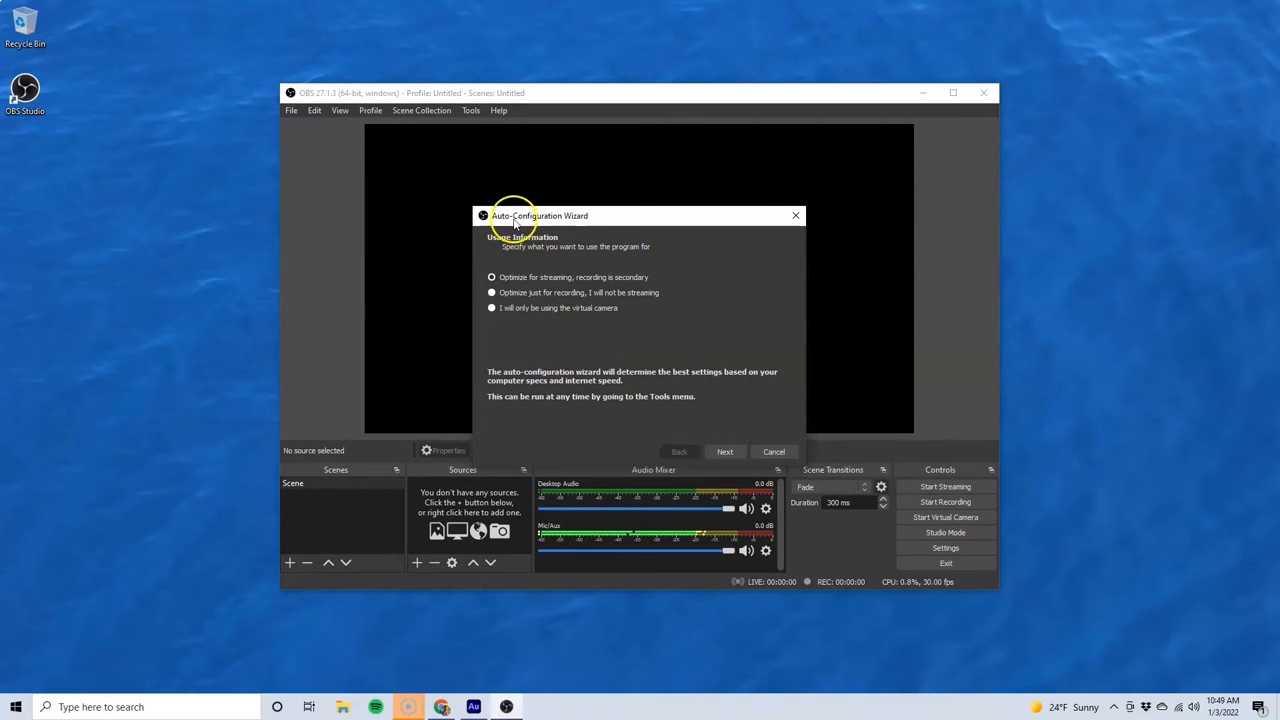
mouse_move(584, 224)
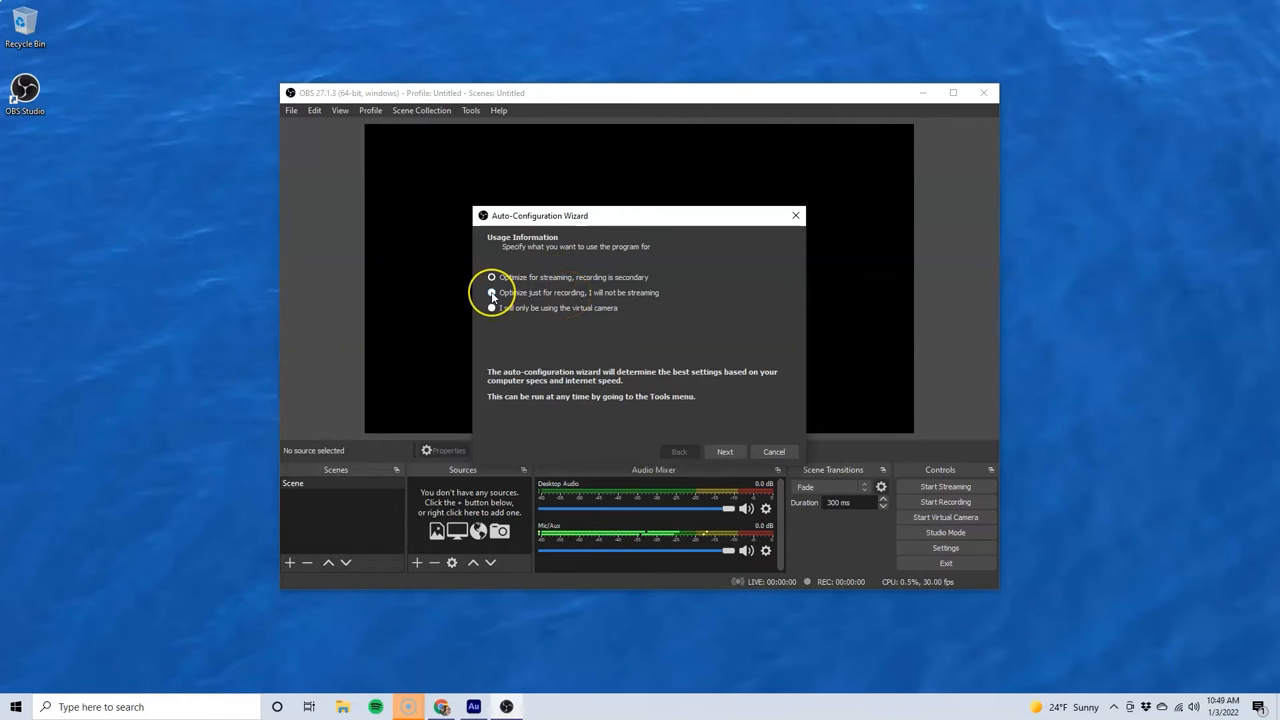
click(492, 292)
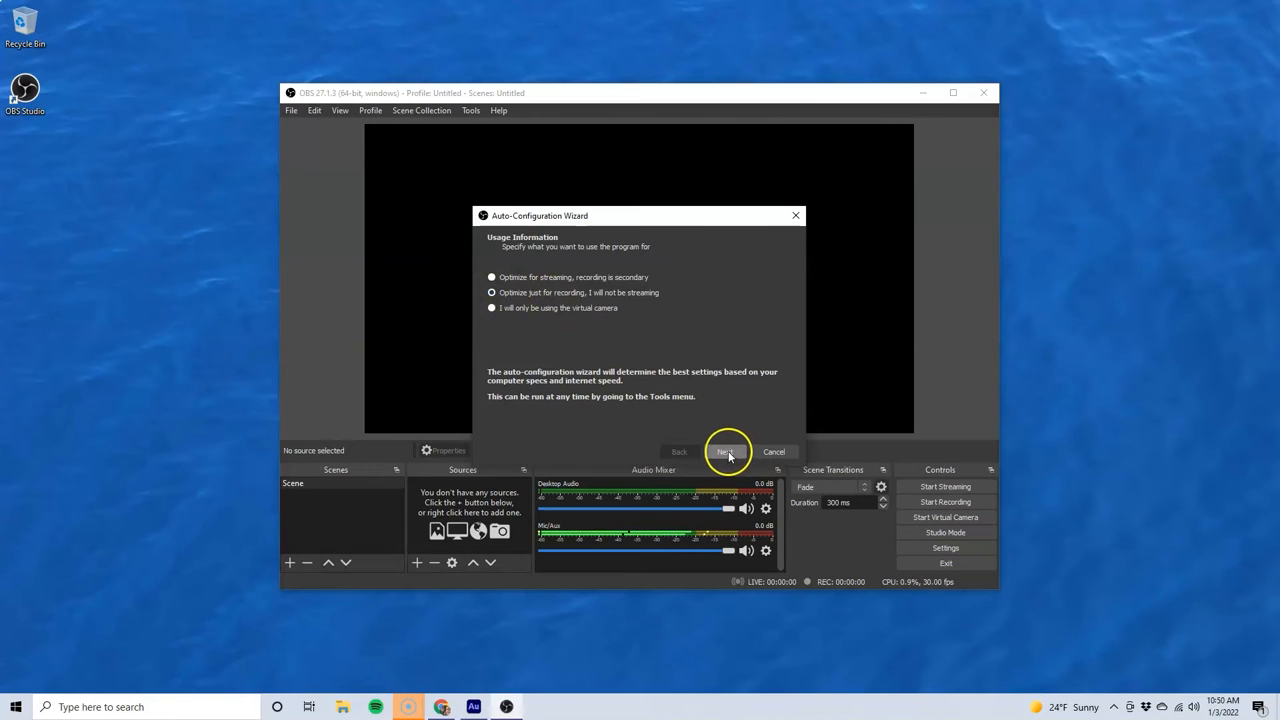
- Set the wizard's FPS to 30, run the test and apply the recommended 1920x1080 settings
click(724, 452)
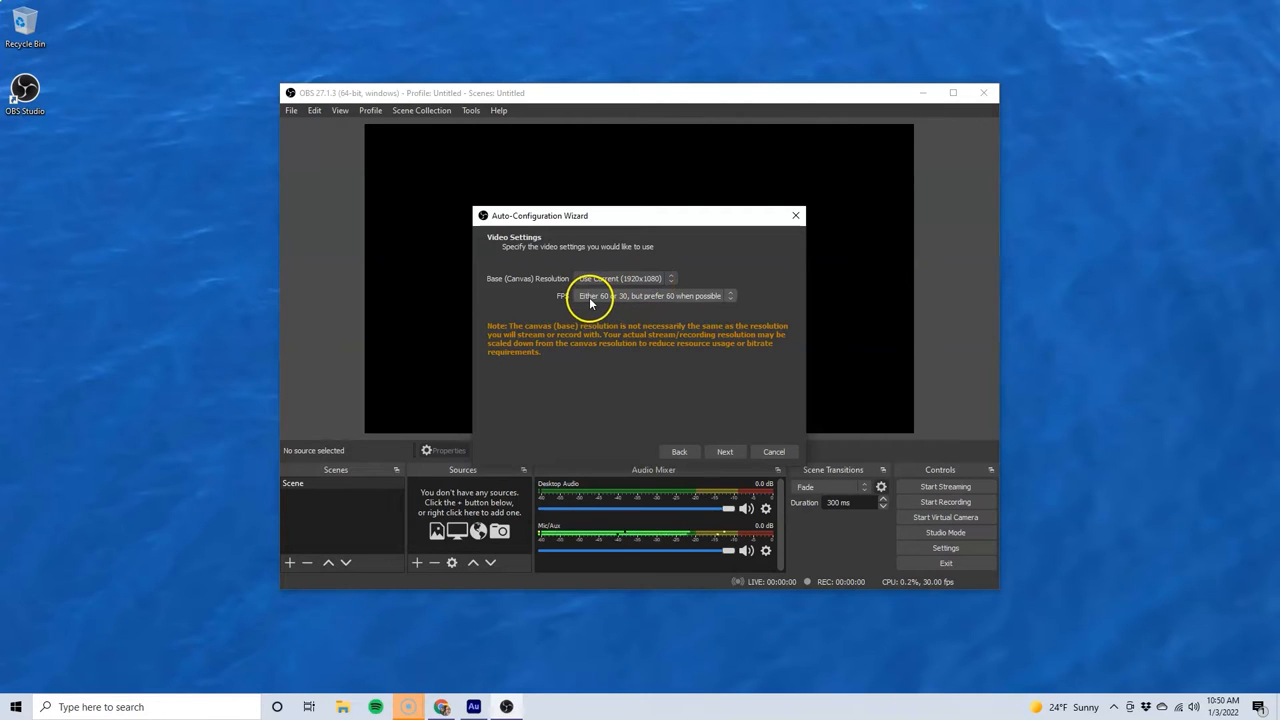
click(650, 296)
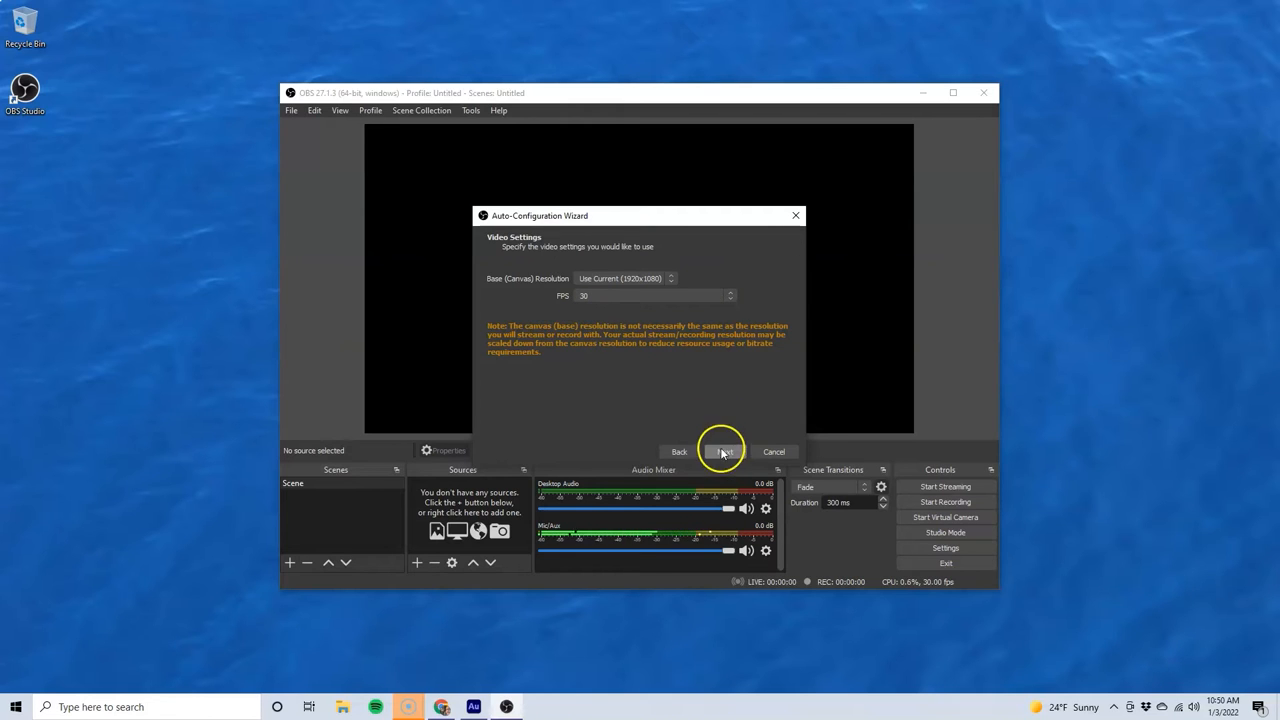
click(724, 452)
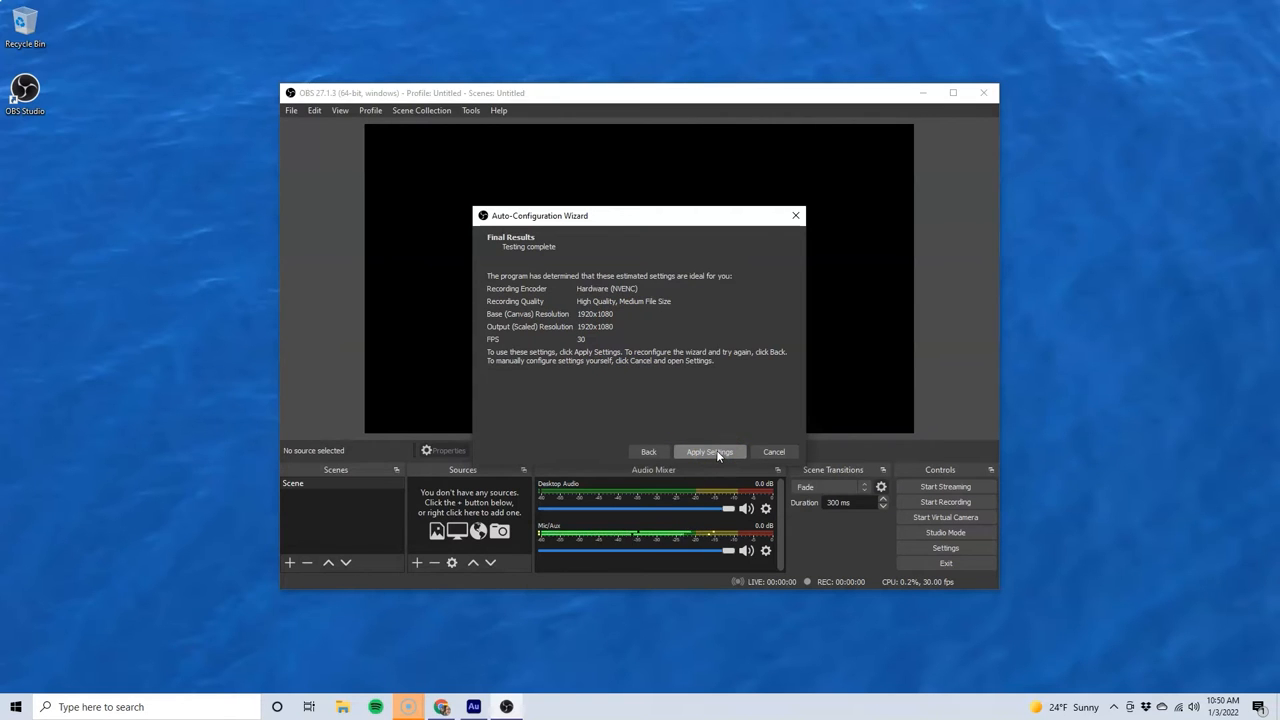
click(708, 452)
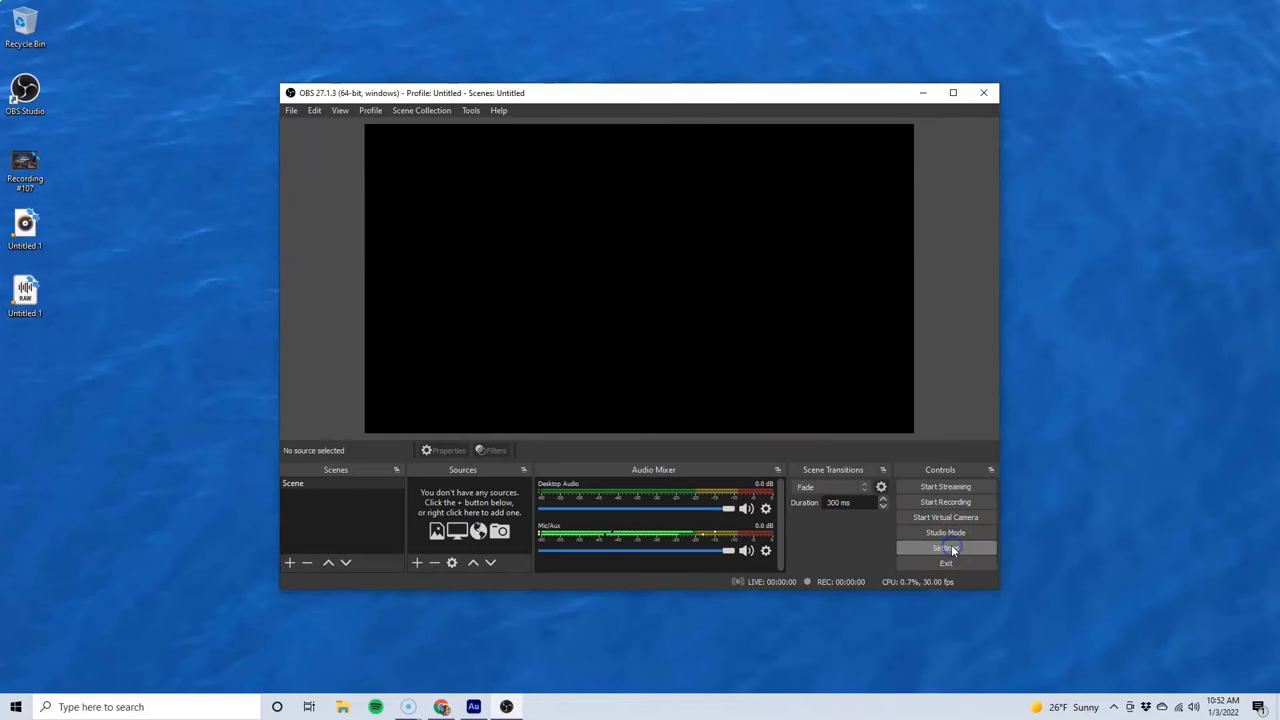
- Go into OBS Settings and bring up the Output page via the Stream page
click(944, 548)
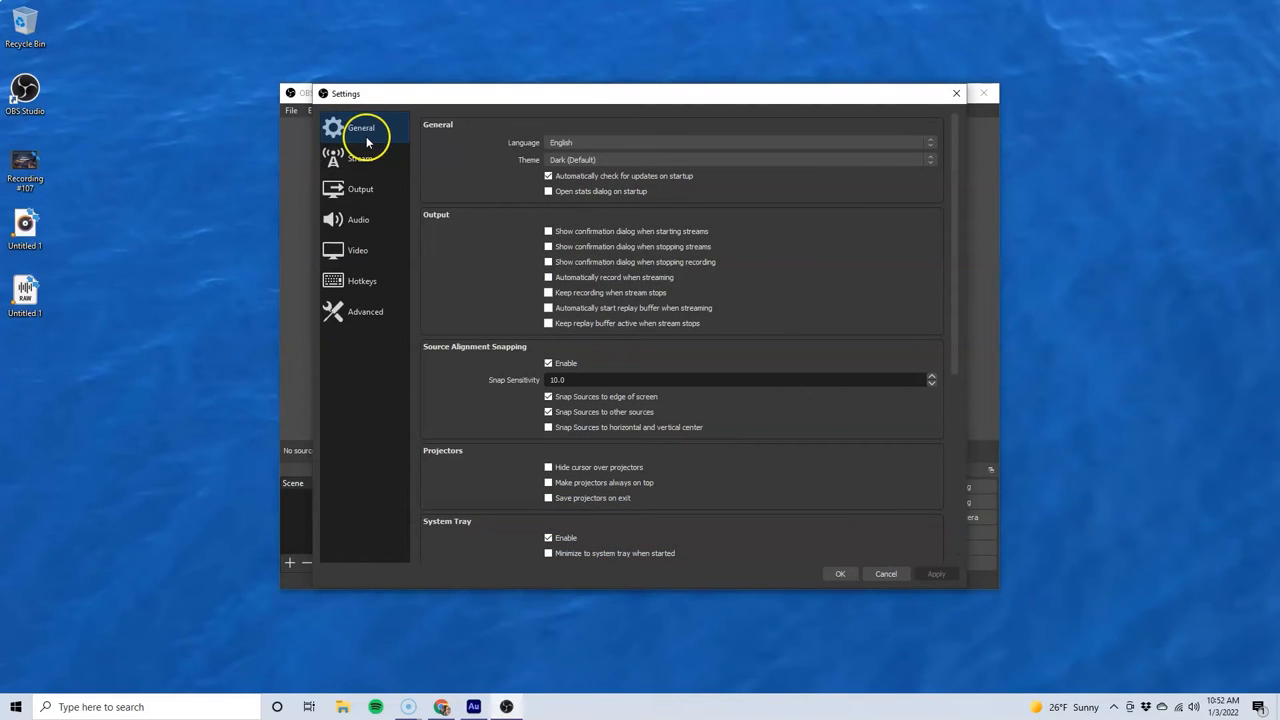
mouse_move(370, 164)
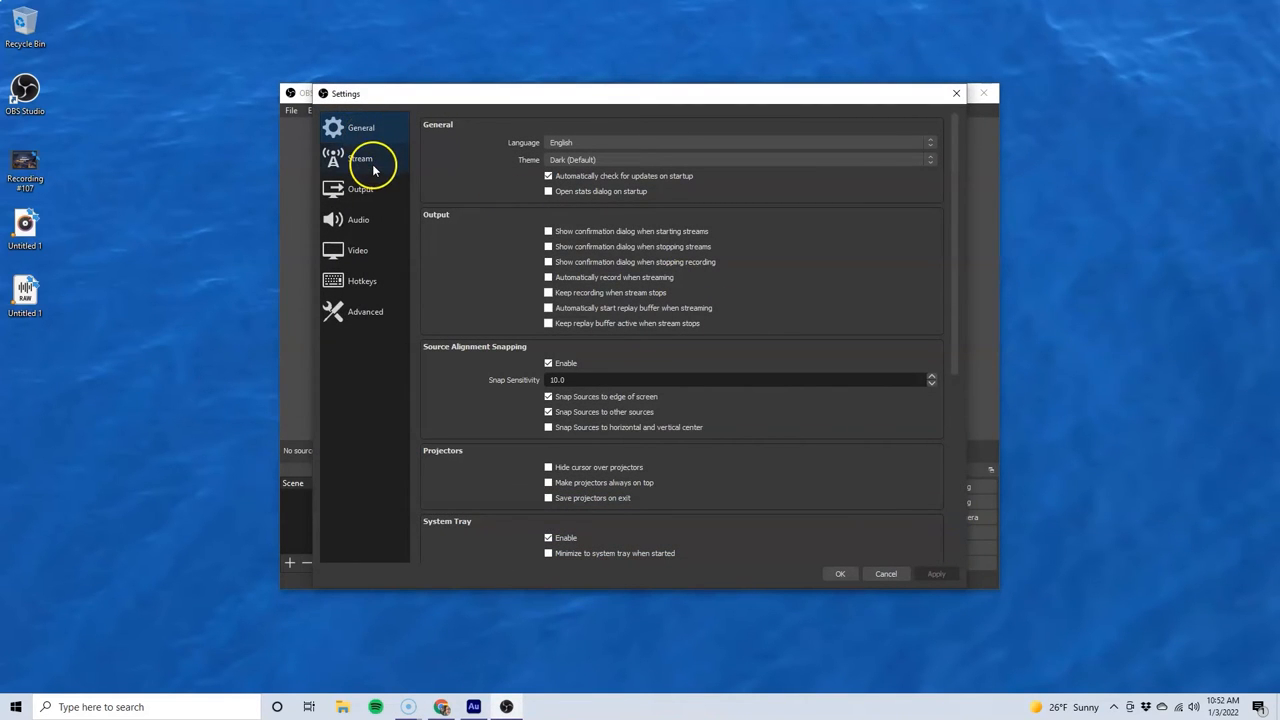
click(360, 158)
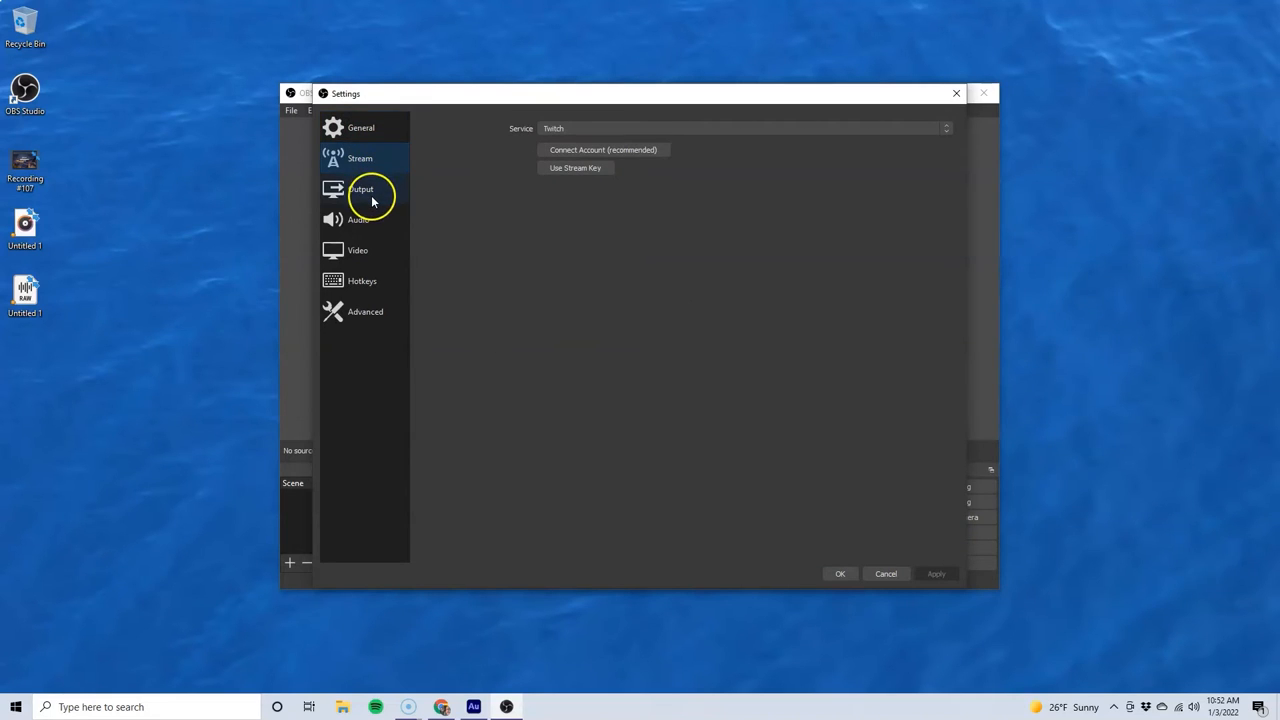
click(360, 188)
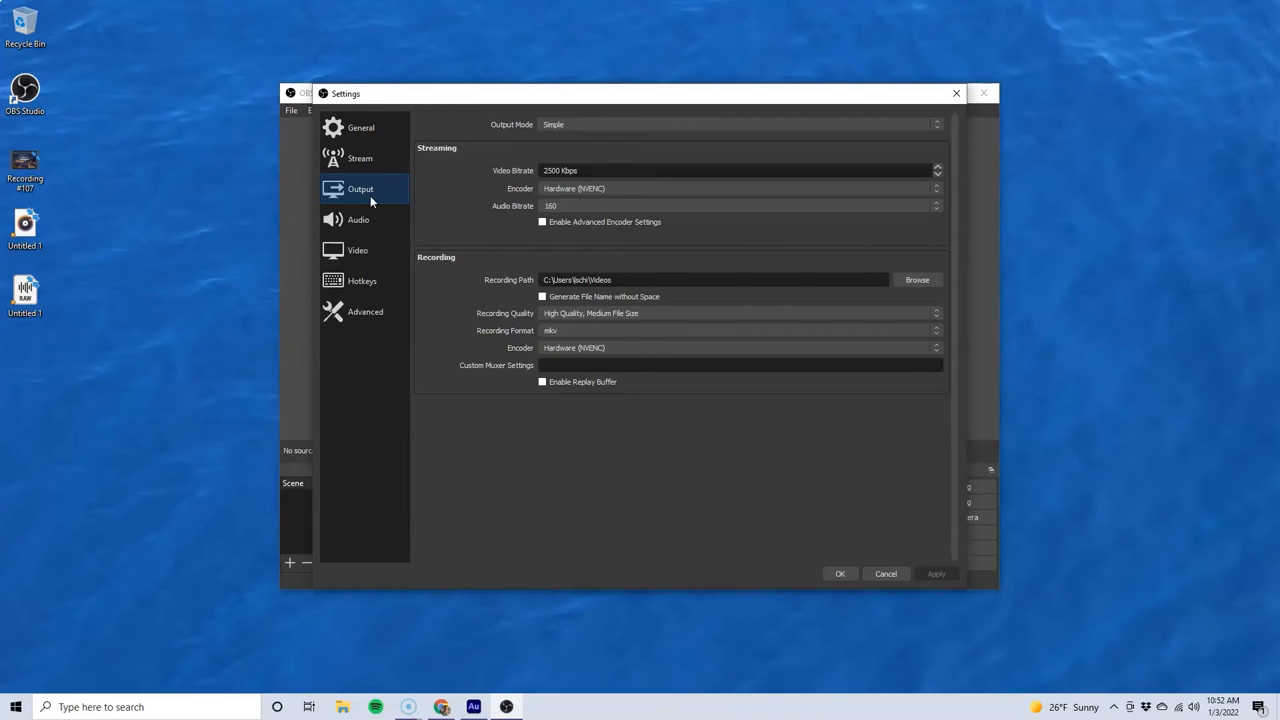
mouse_move(516, 124)
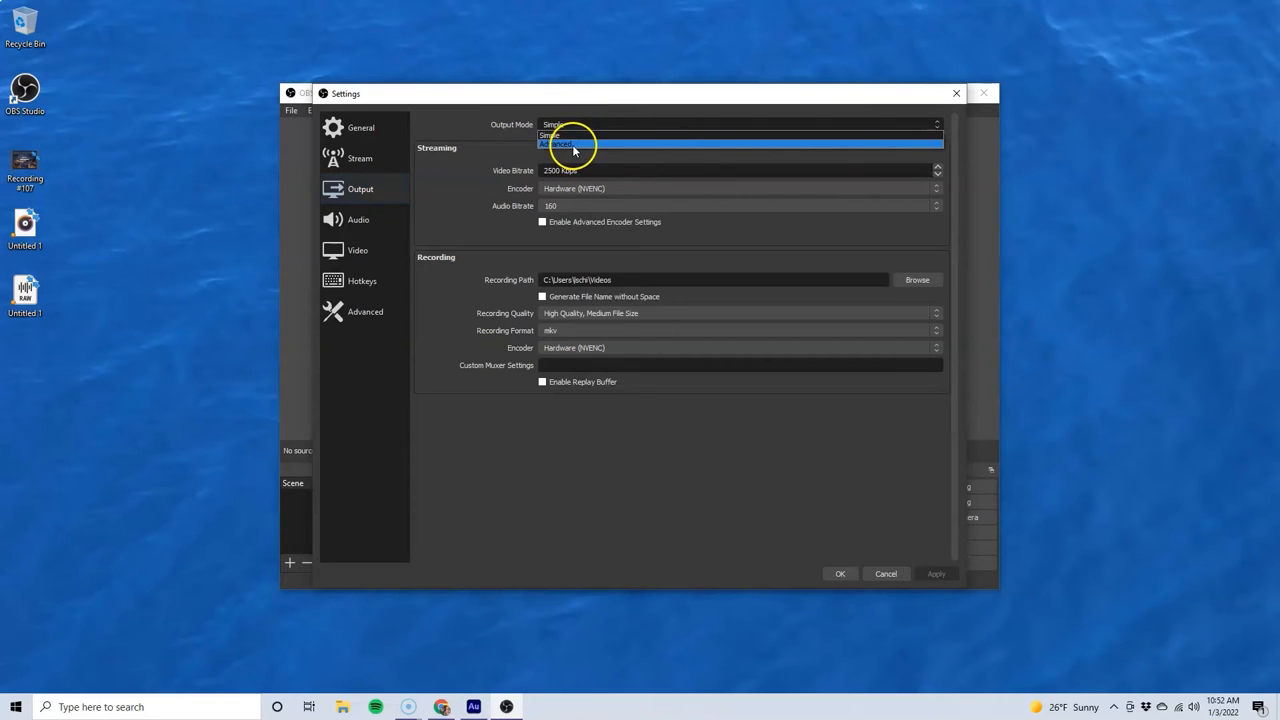
- Switch output mode to Advanced with MP4 recording format, then review the Video settings
click(570, 144)
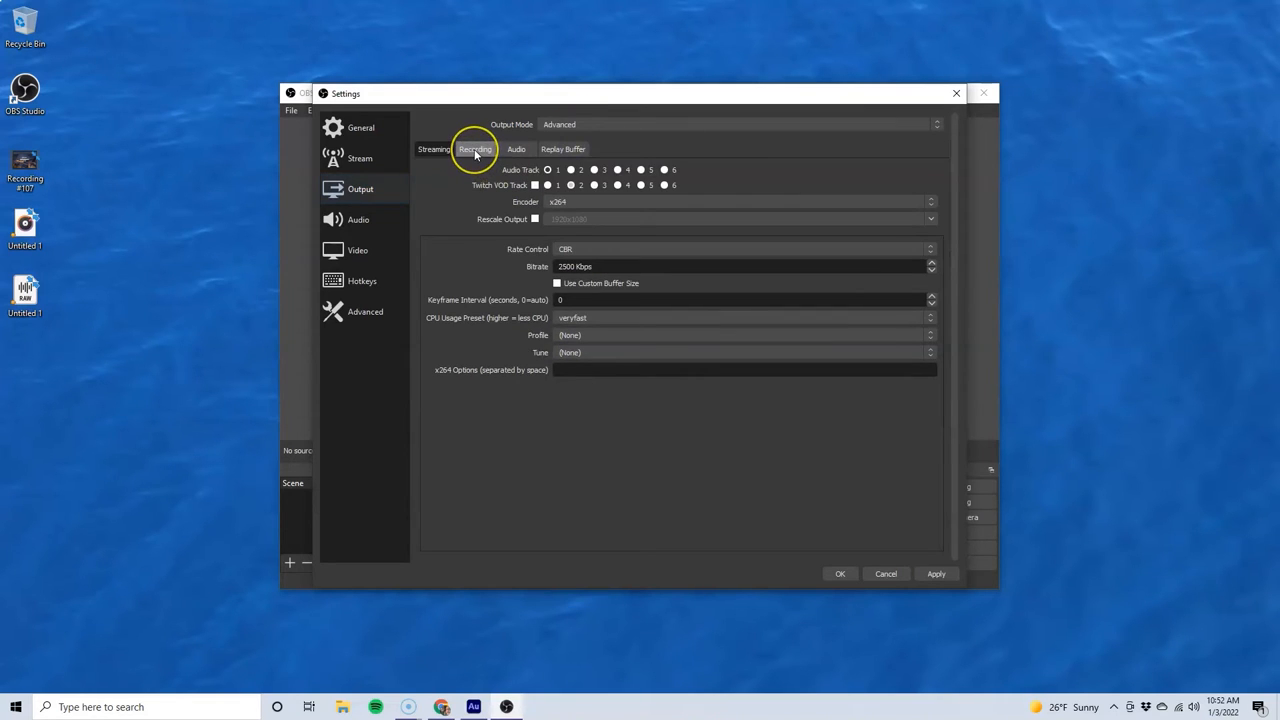
click(476, 148)
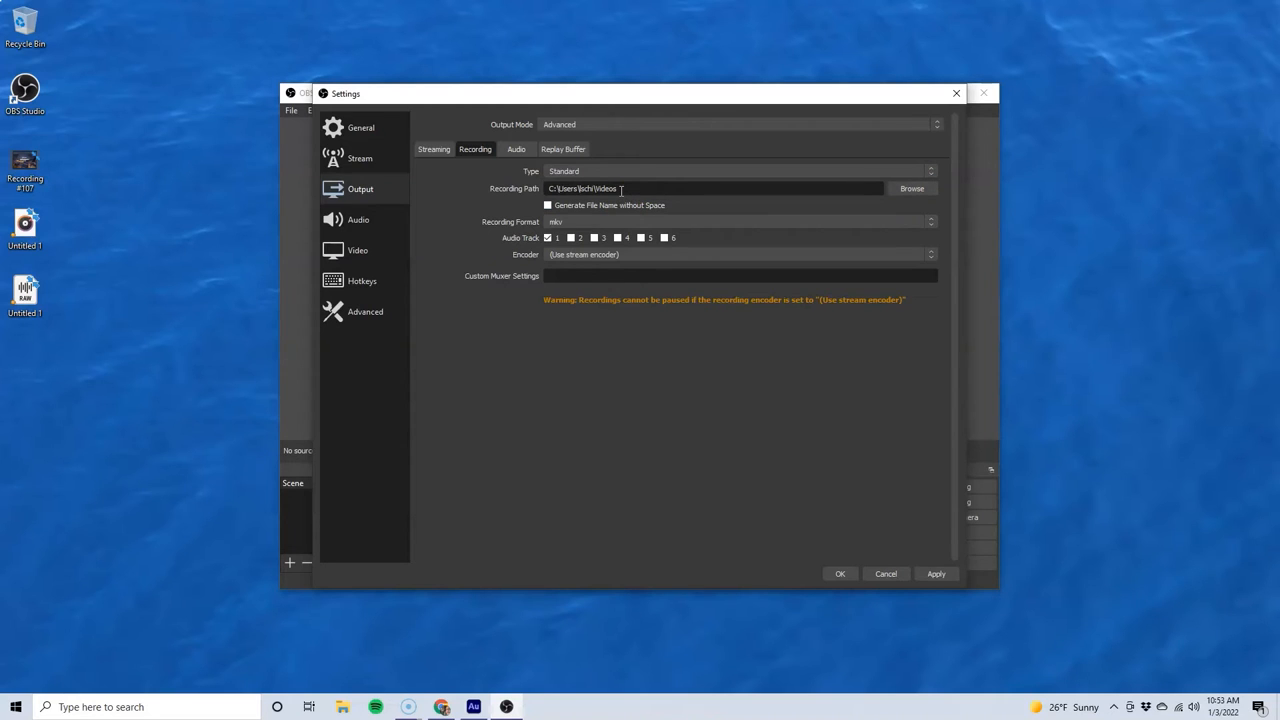
triple_click(584, 188)
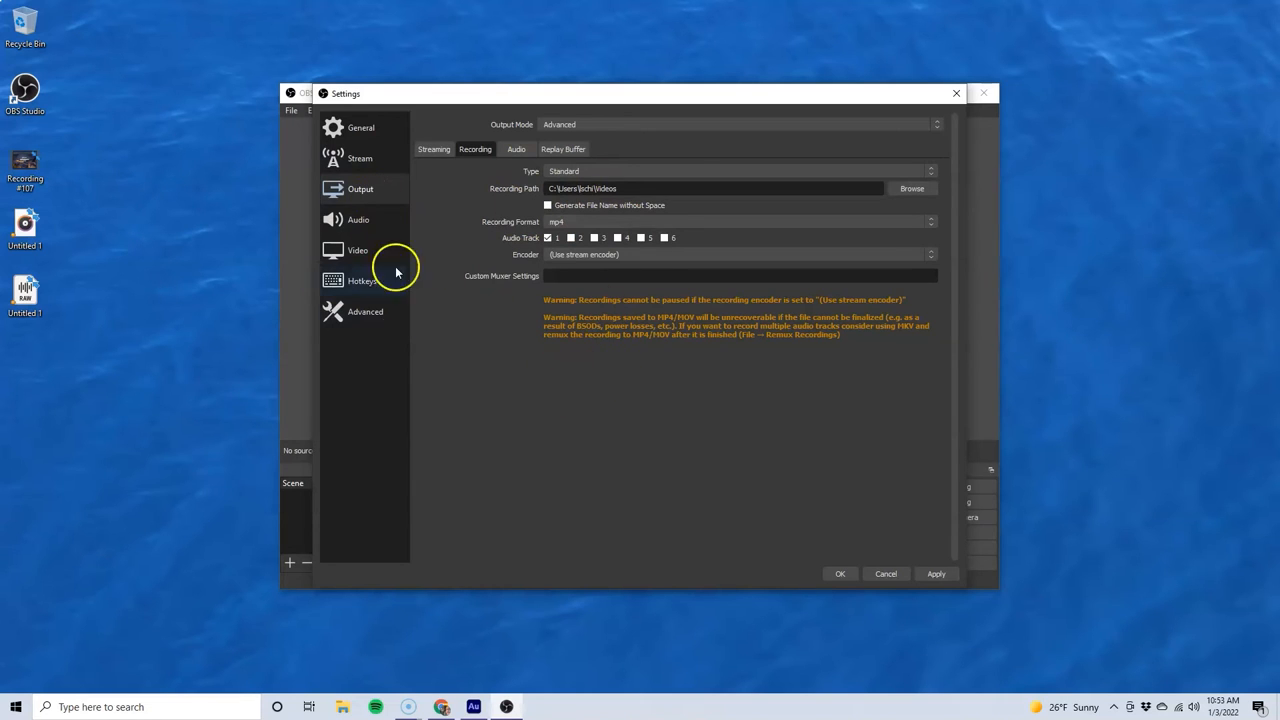
click(356, 250)
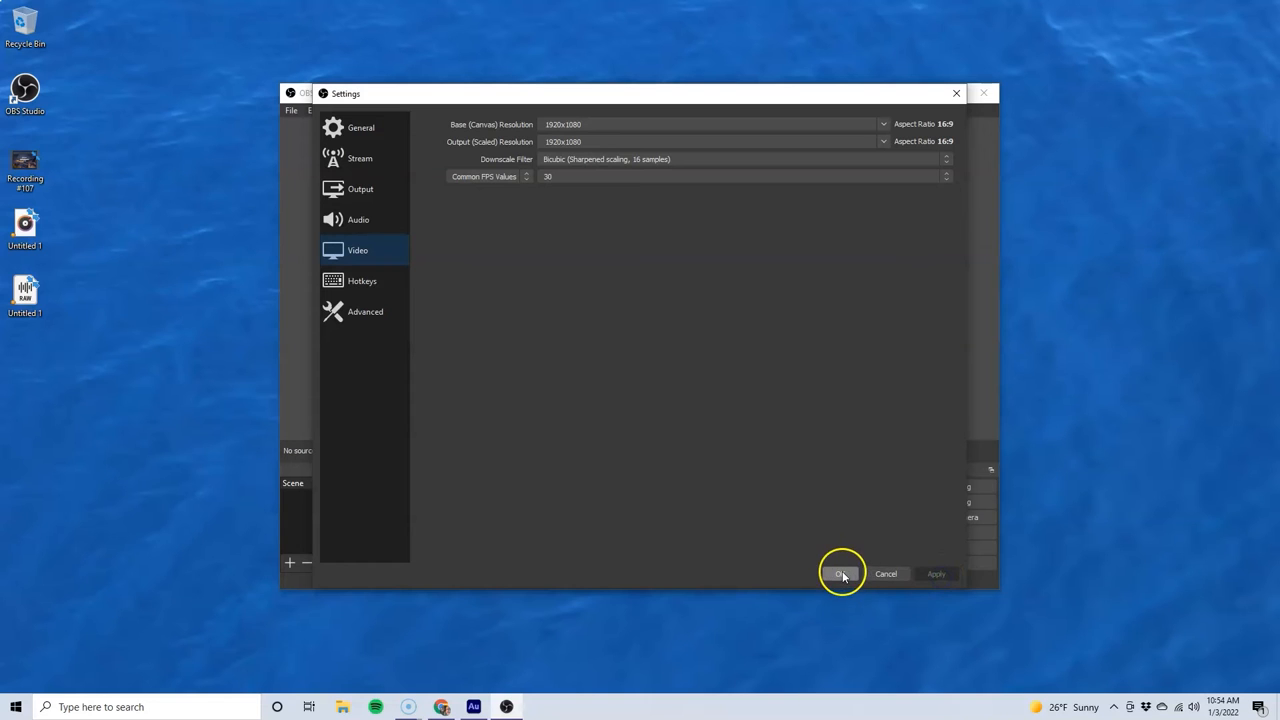
- Save and close Settings, then bring up the Add source menu in the Sources dock
click(840, 572)
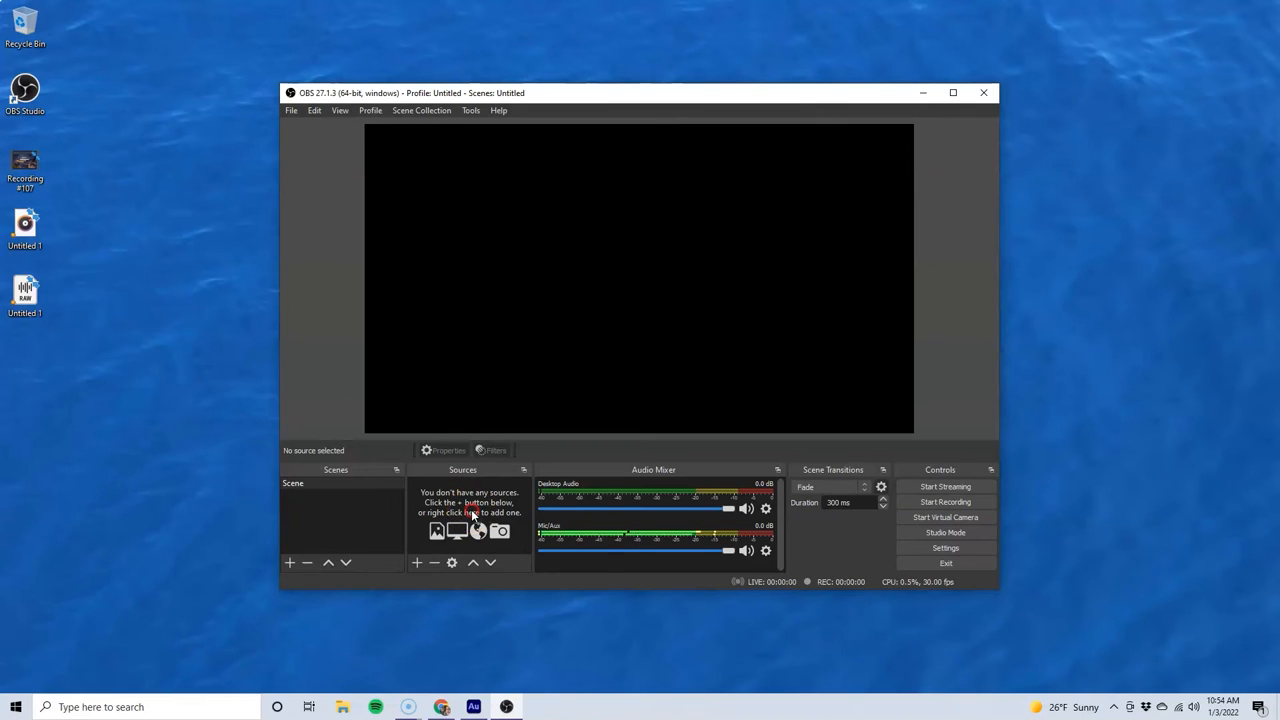
right_click(470, 510)
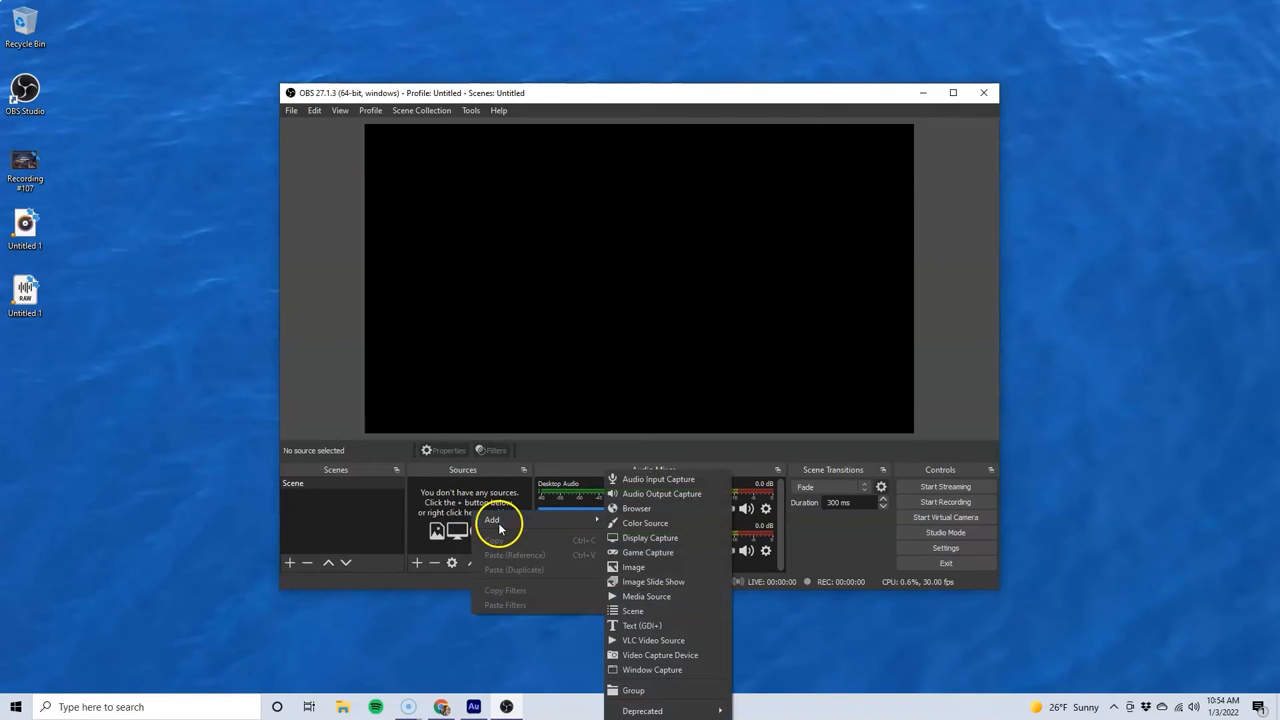
mouse_move(492, 520)
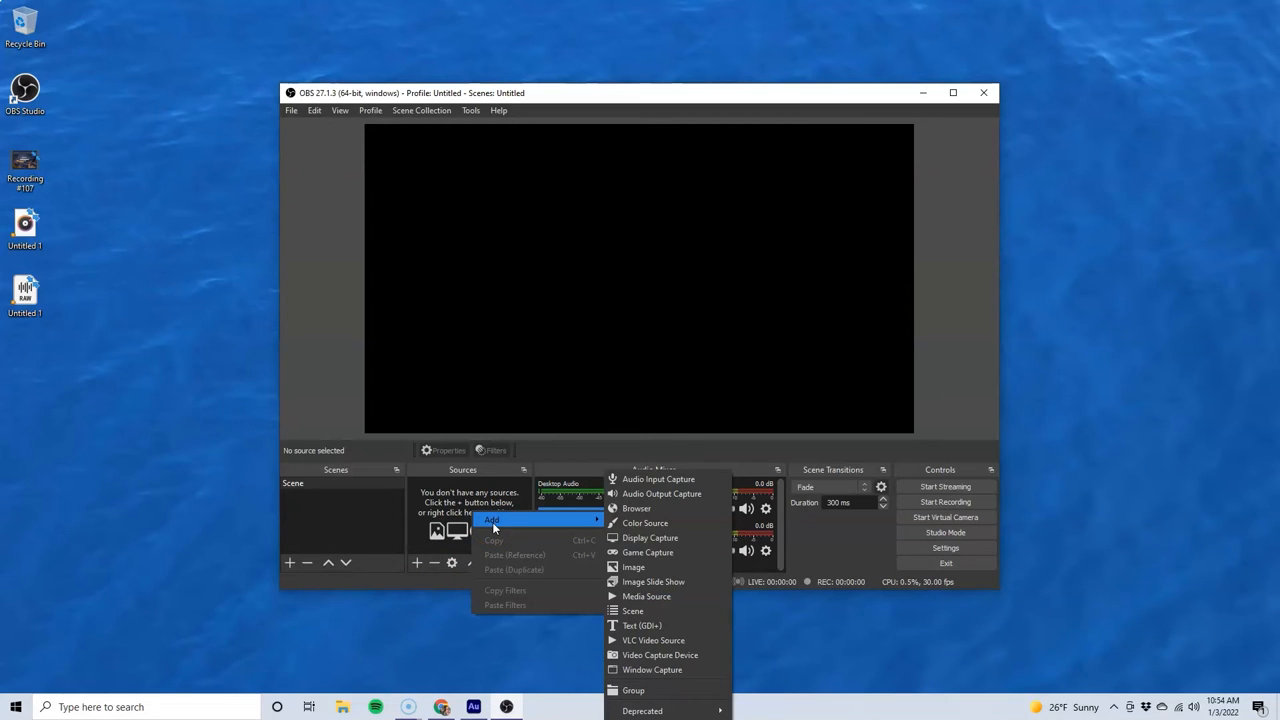
mouse_move(660, 656)
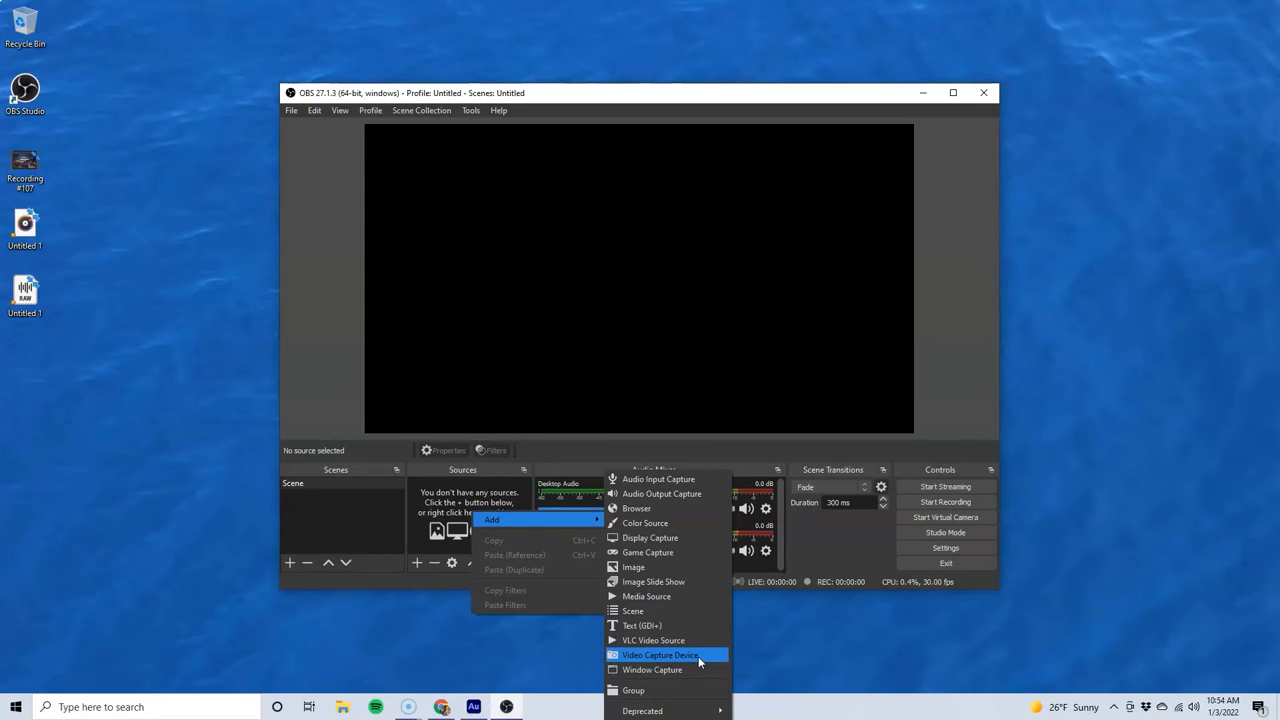
- Add a Video Capture Device source named 'Webcam'
click(660, 656)
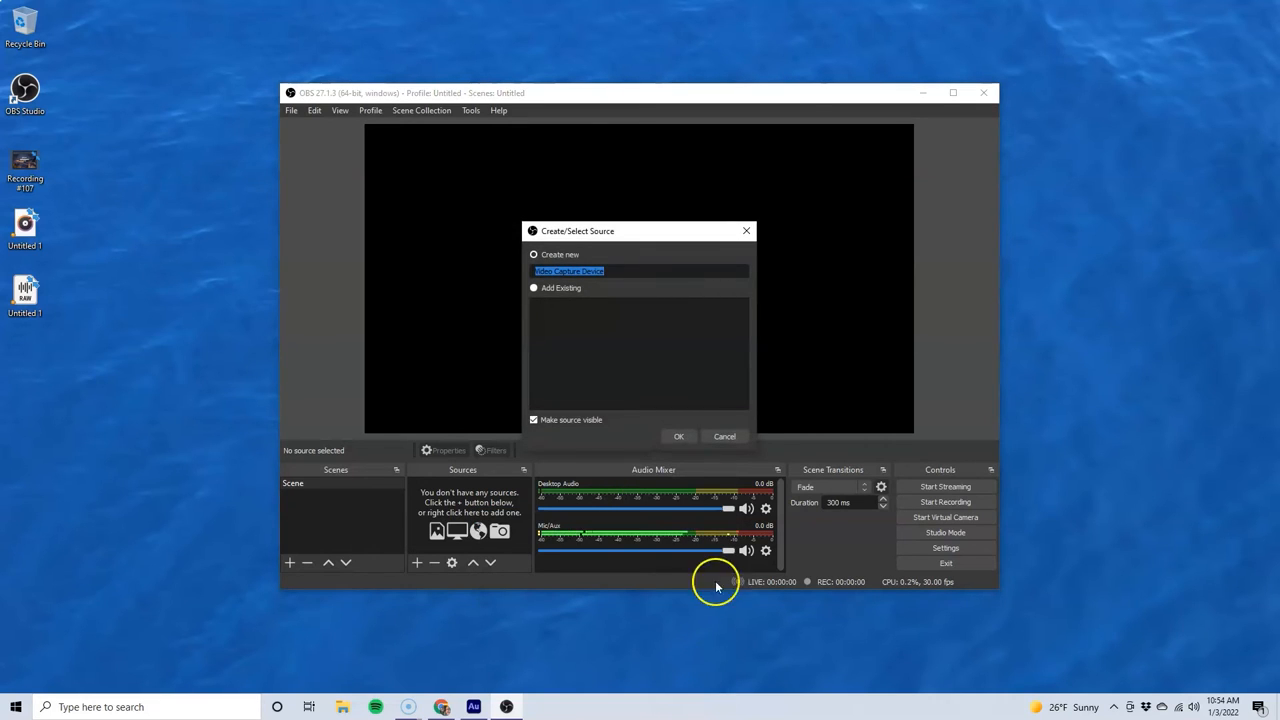
mouse_move(588, 284)
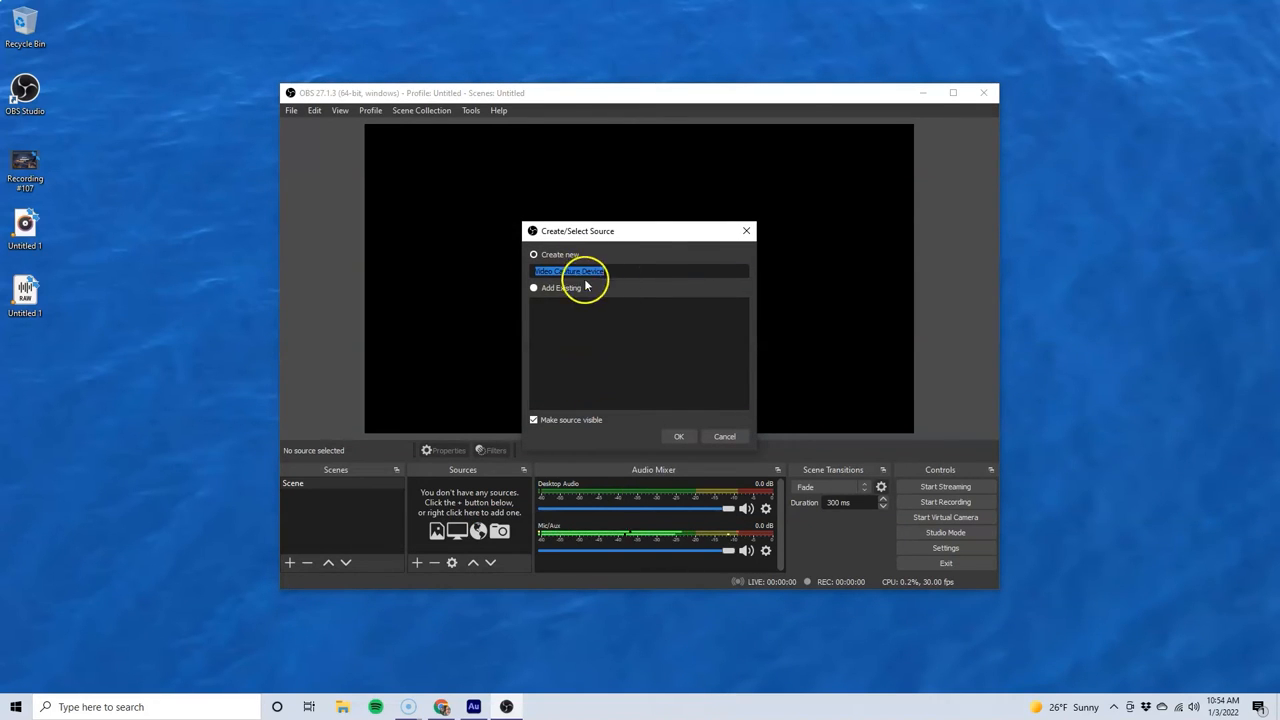
mouse_move(512, 272)
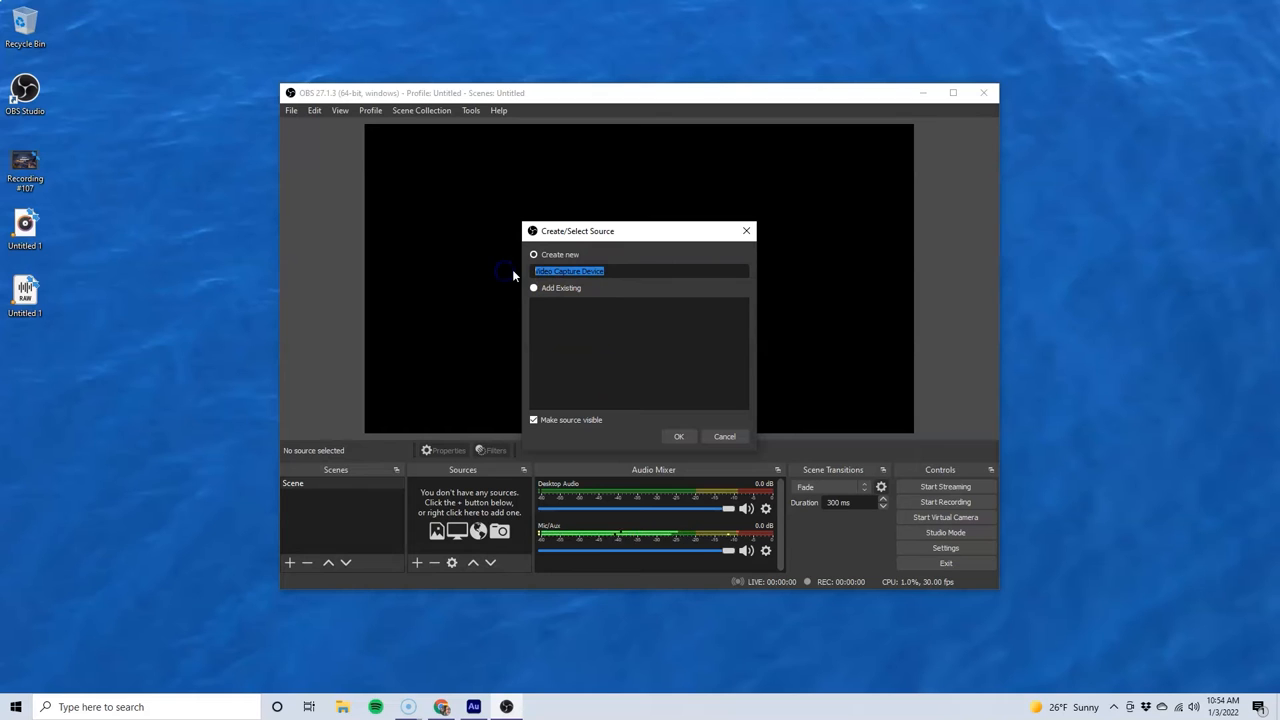
text(Webcam)
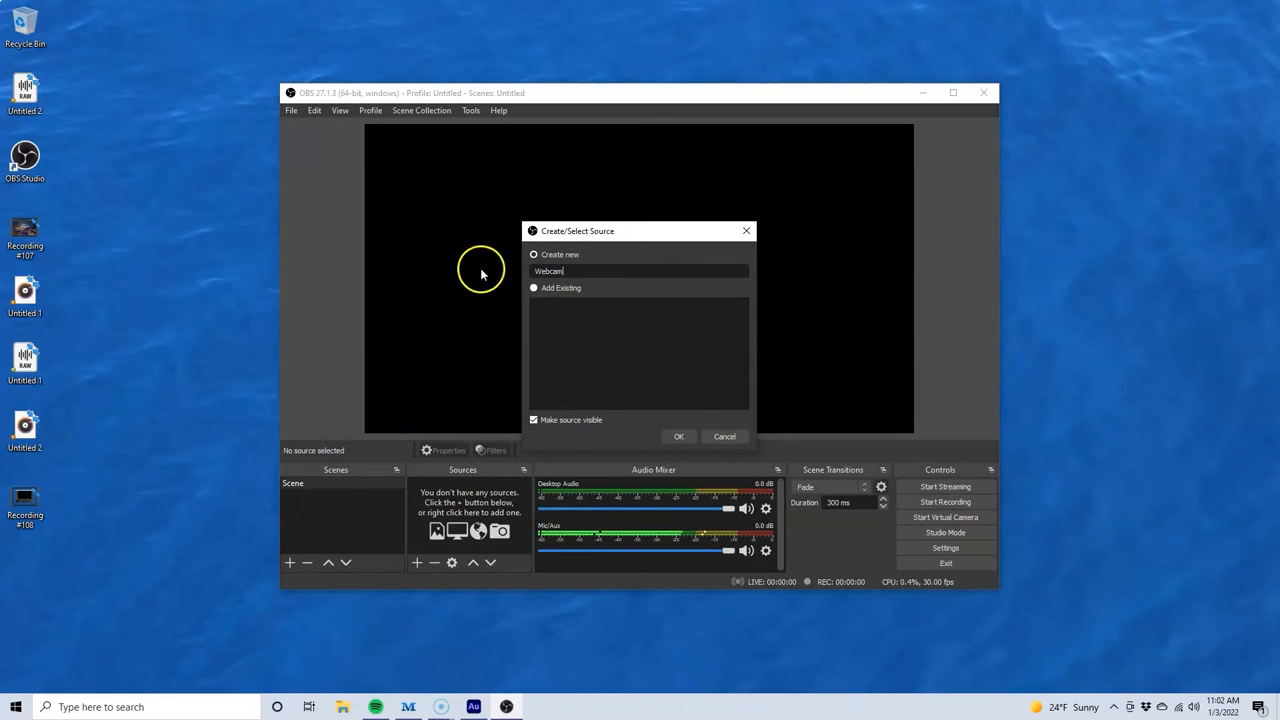
click(678, 436)
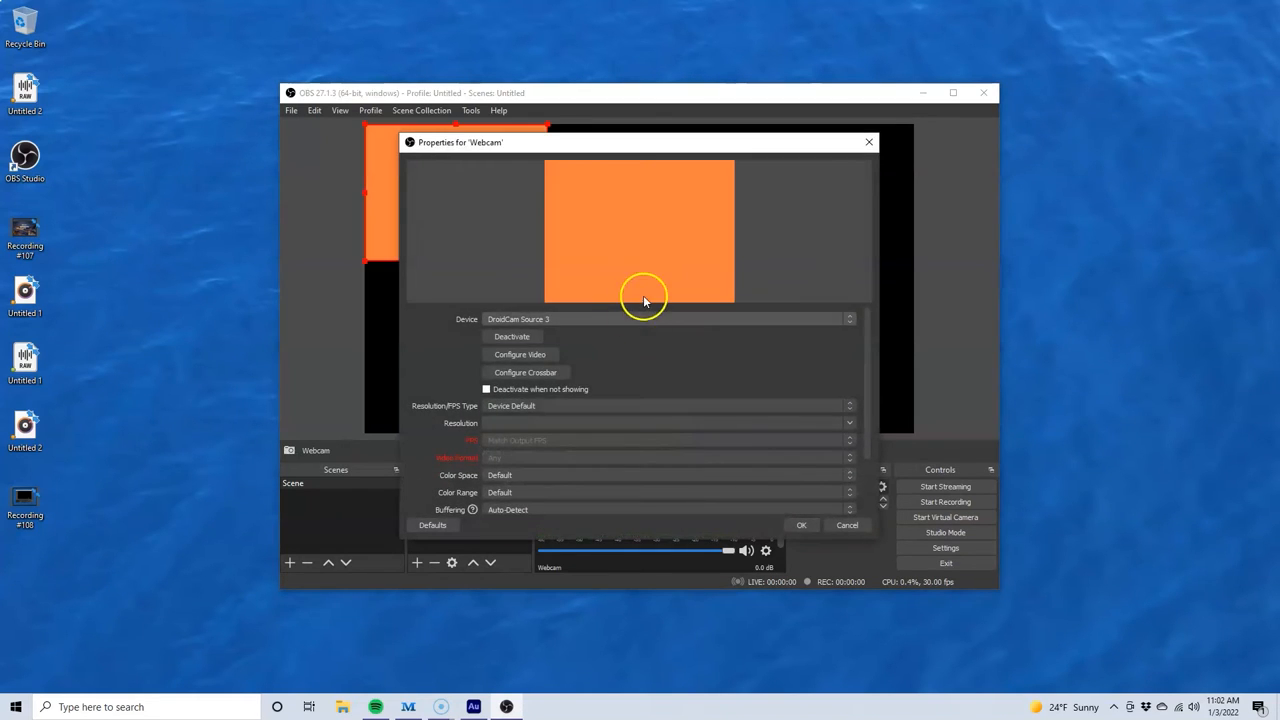
mouse_move(564, 330)
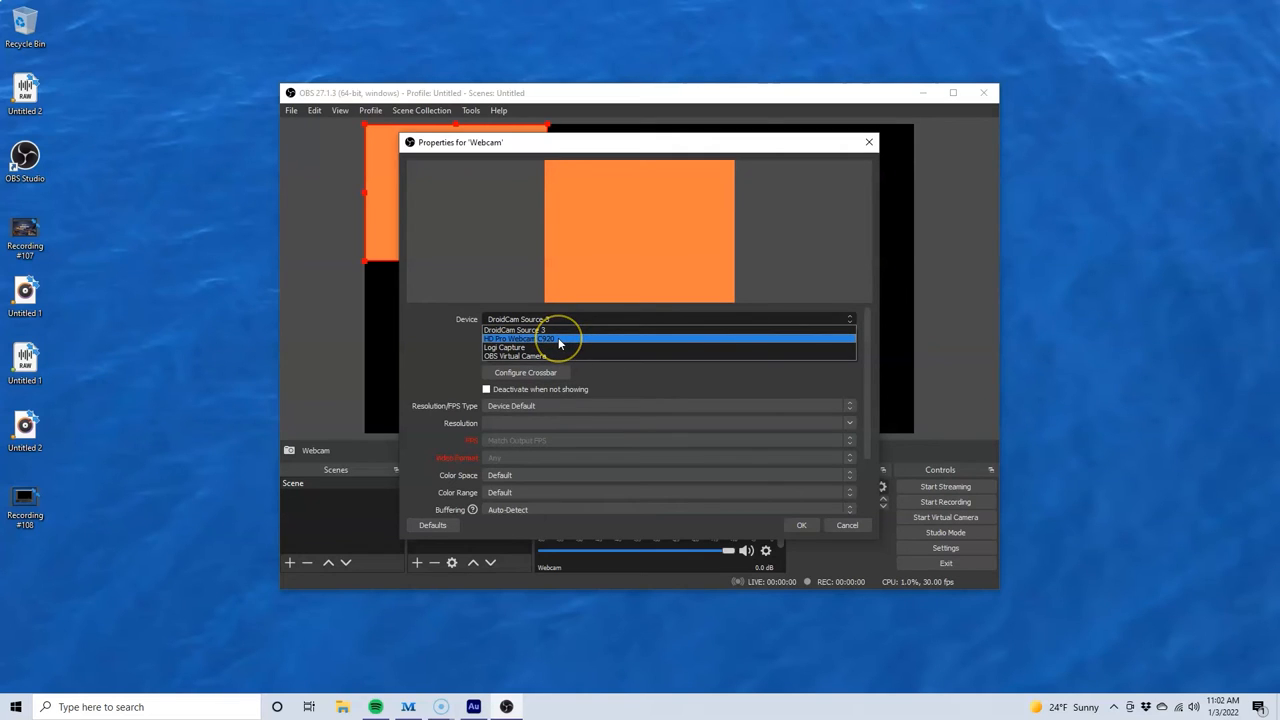
- Select the HD Pro Webcam C920 as the device and accept the source properties
click(512, 328)
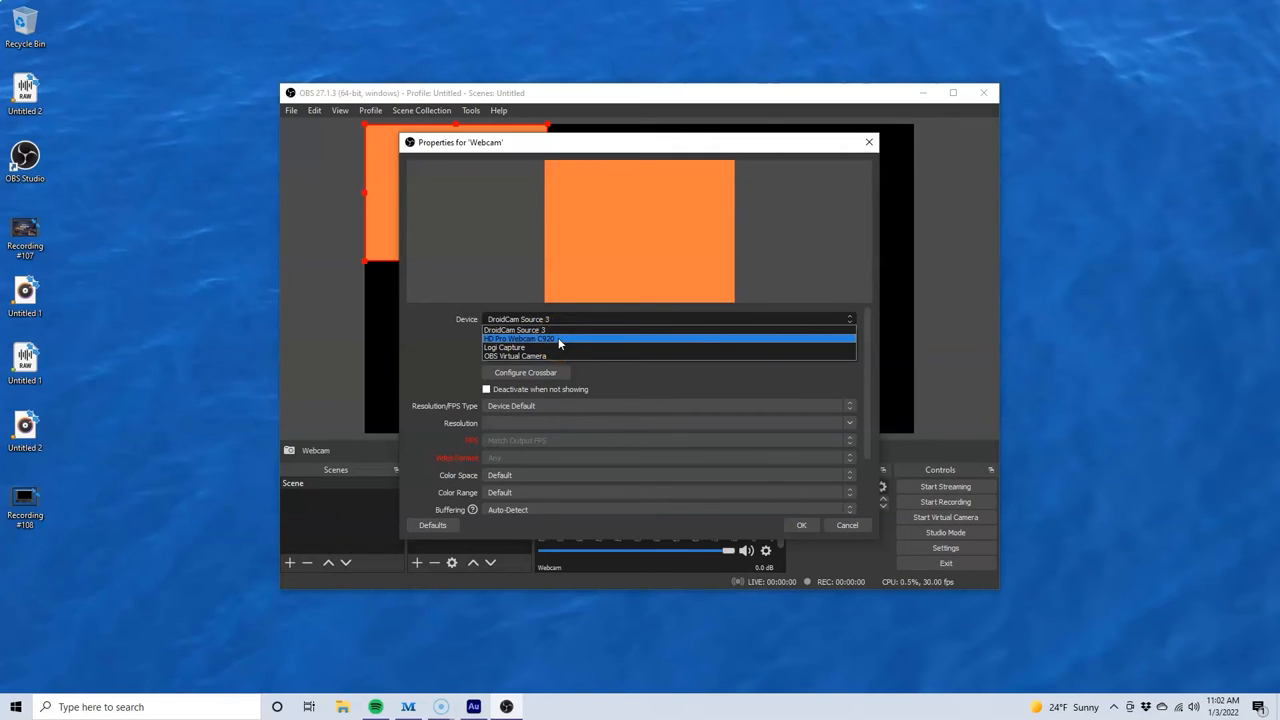
click(520, 338)
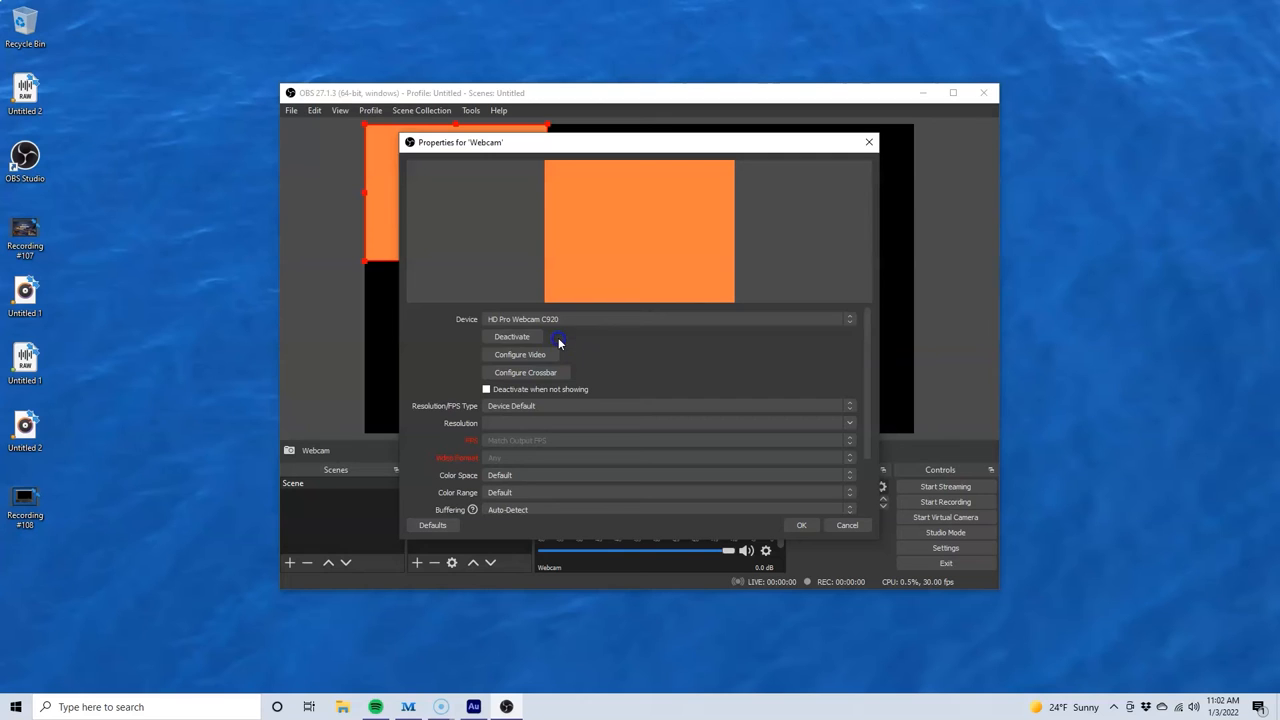
click(558, 340)
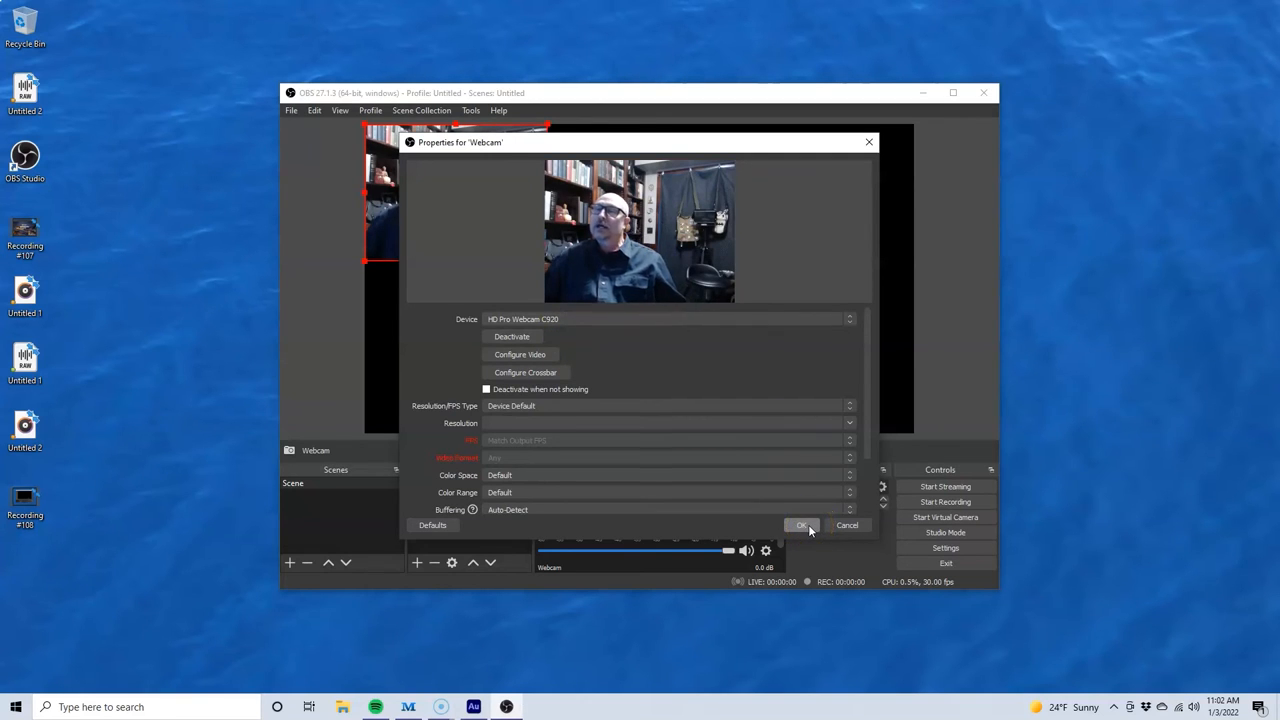
click(800, 524)
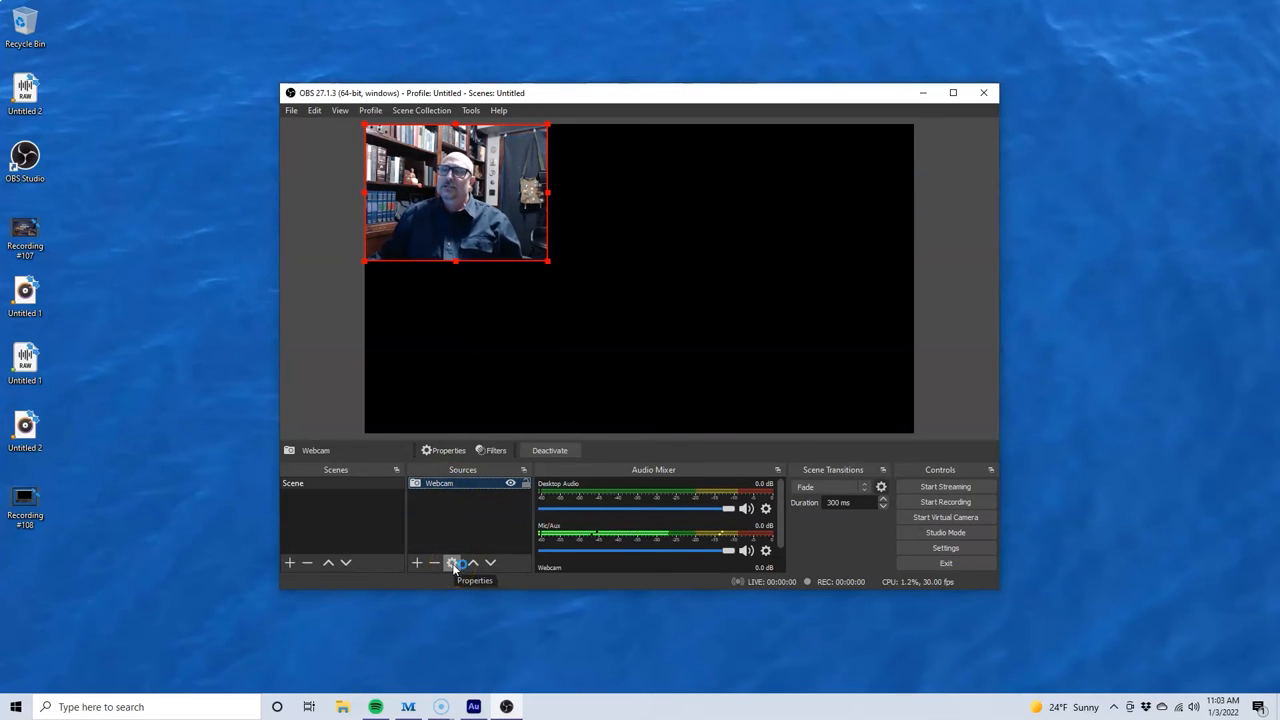
- Set the Webcam source to a custom 1920x1080 resolution so it fills the canvas
click(452, 562)
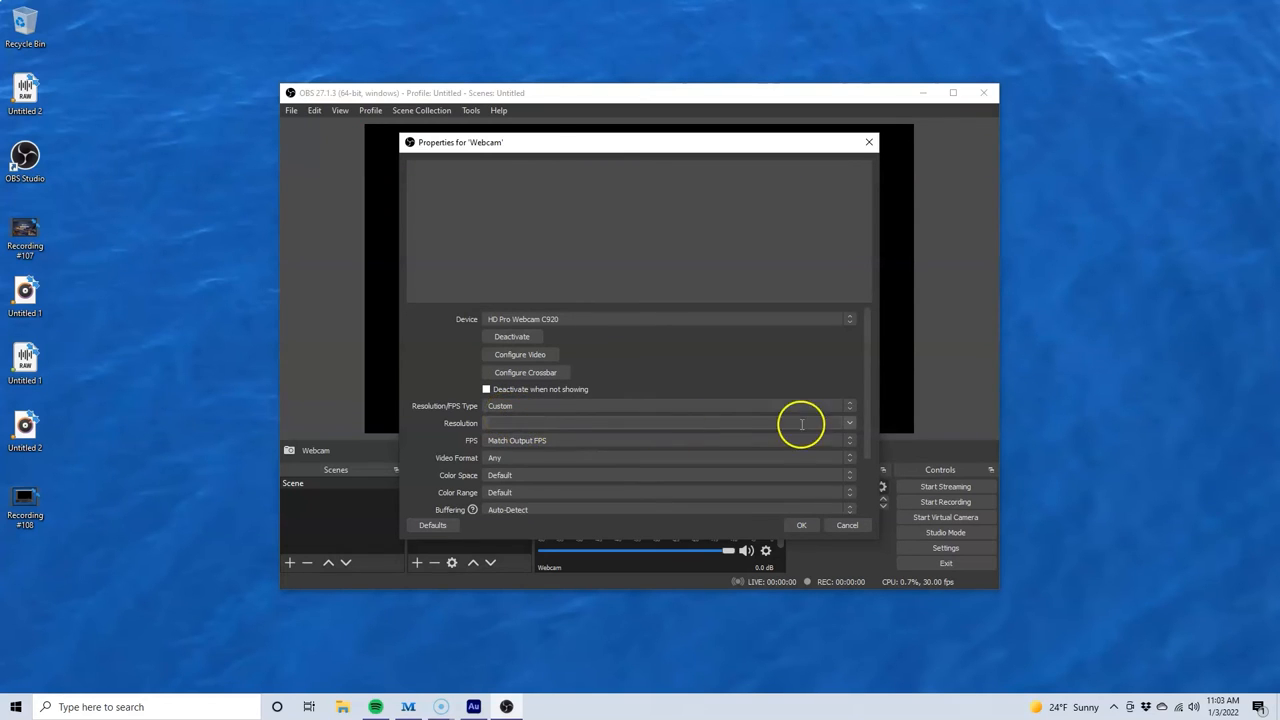
click(848, 424)
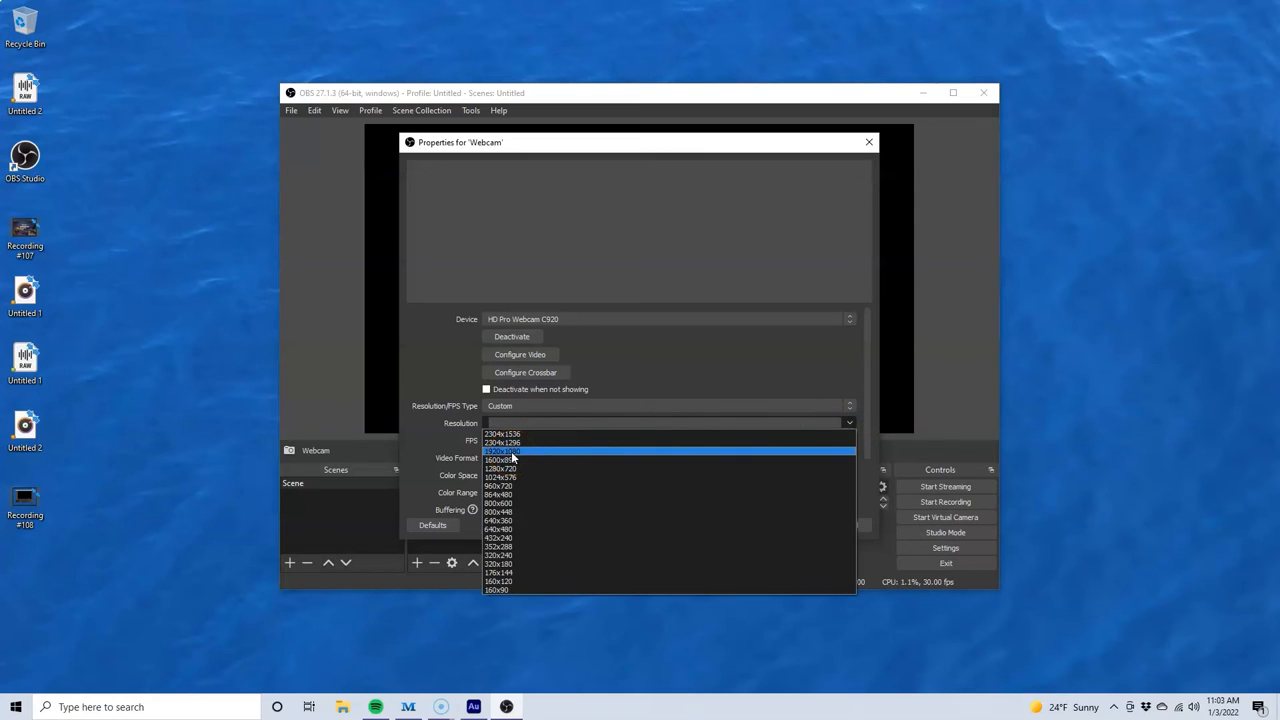
click(500, 452)
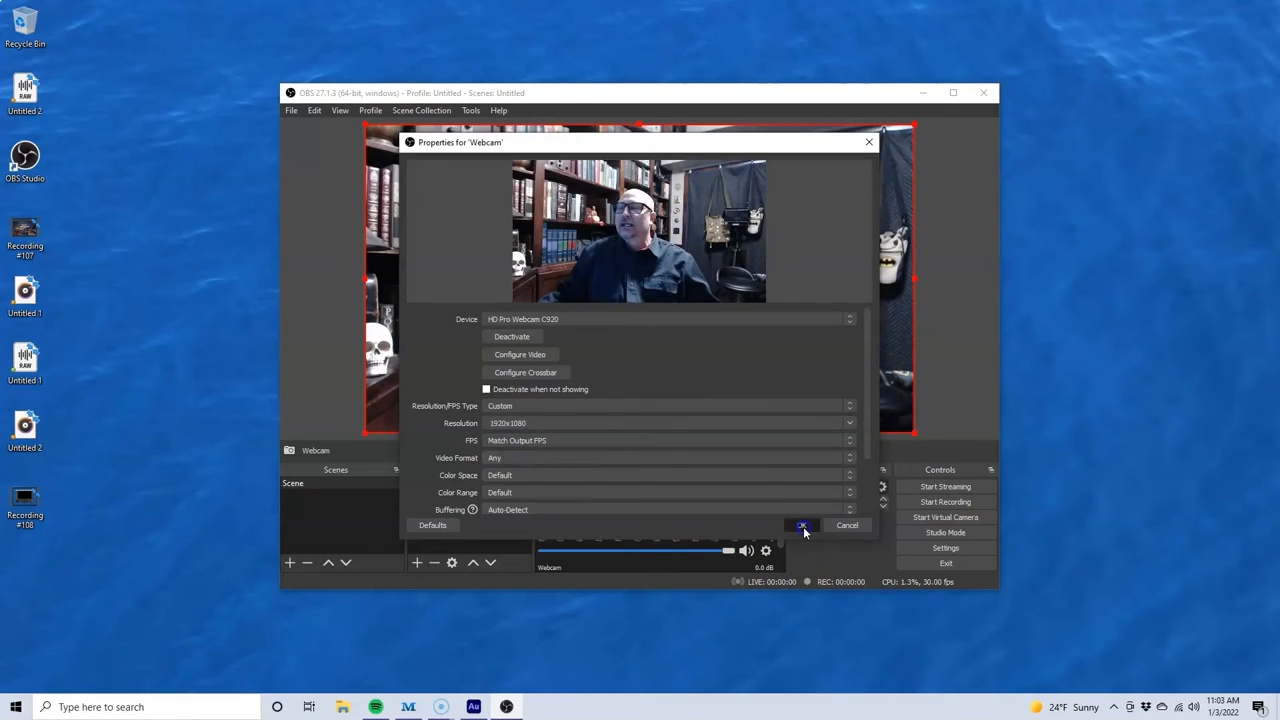
click(804, 524)
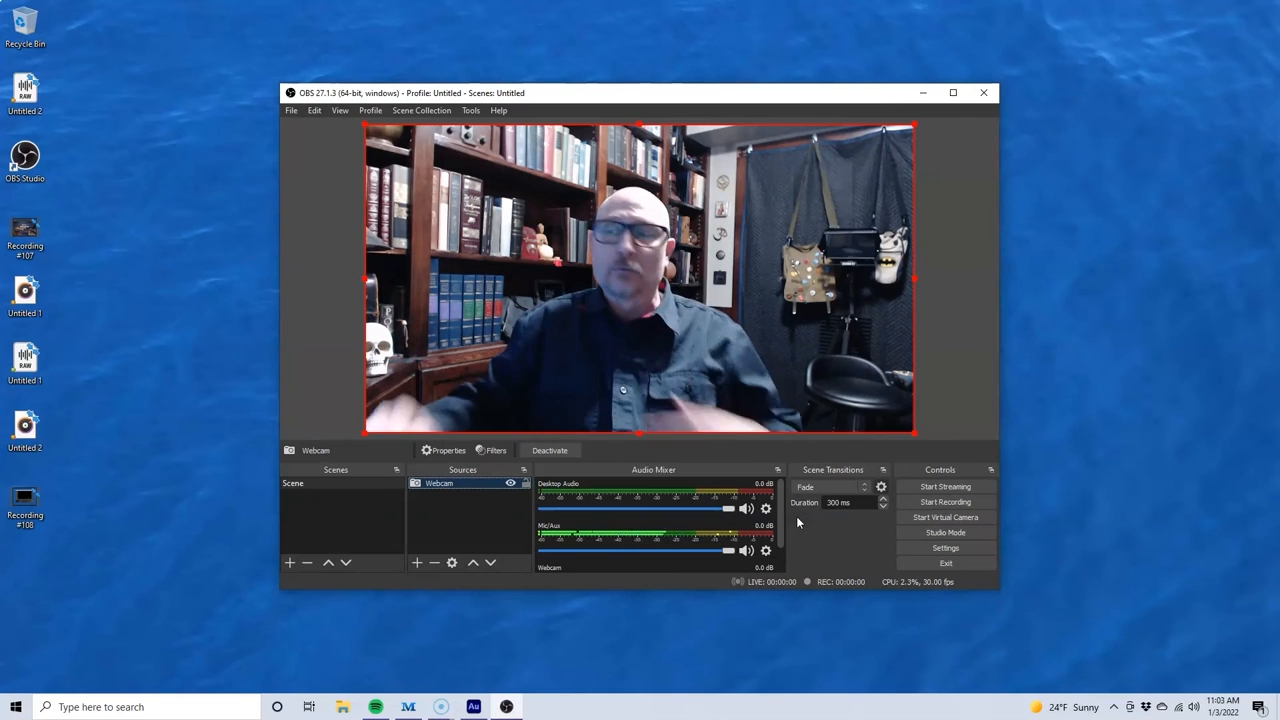
mouse_move(578, 342)
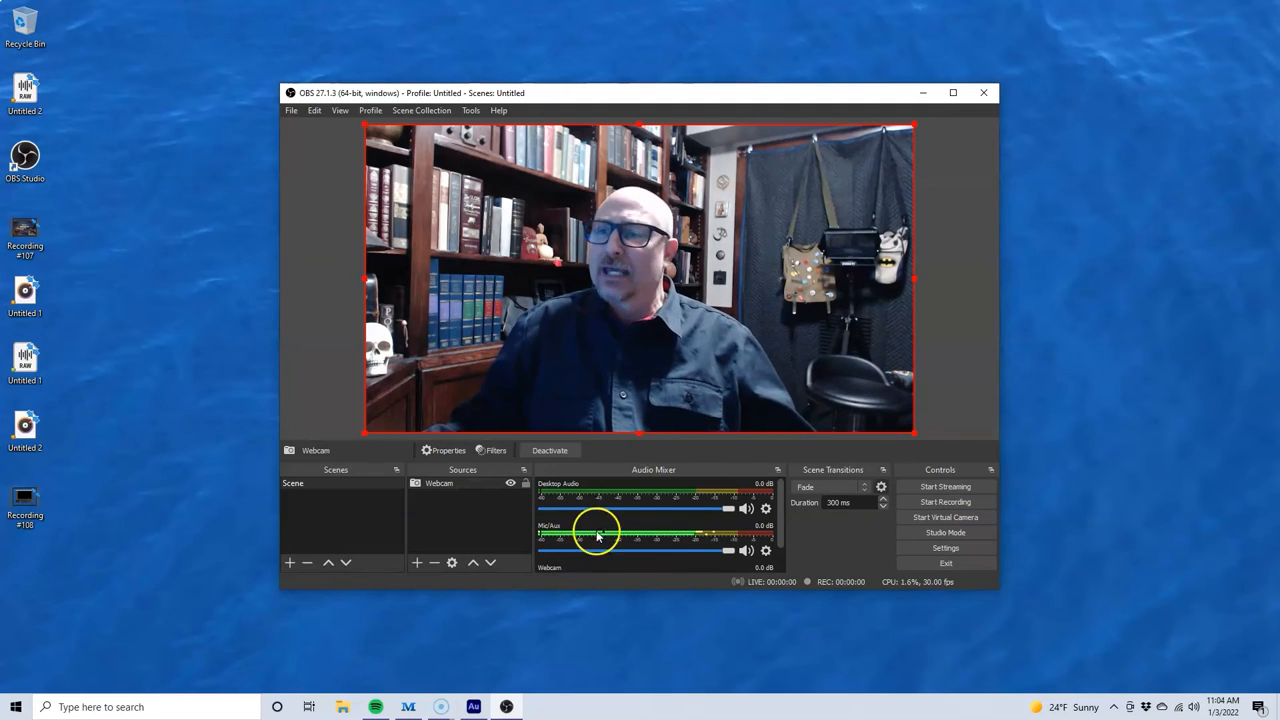
- Add an Audio Input Capture source named 'Webcam Mic'
right_click(470, 520)
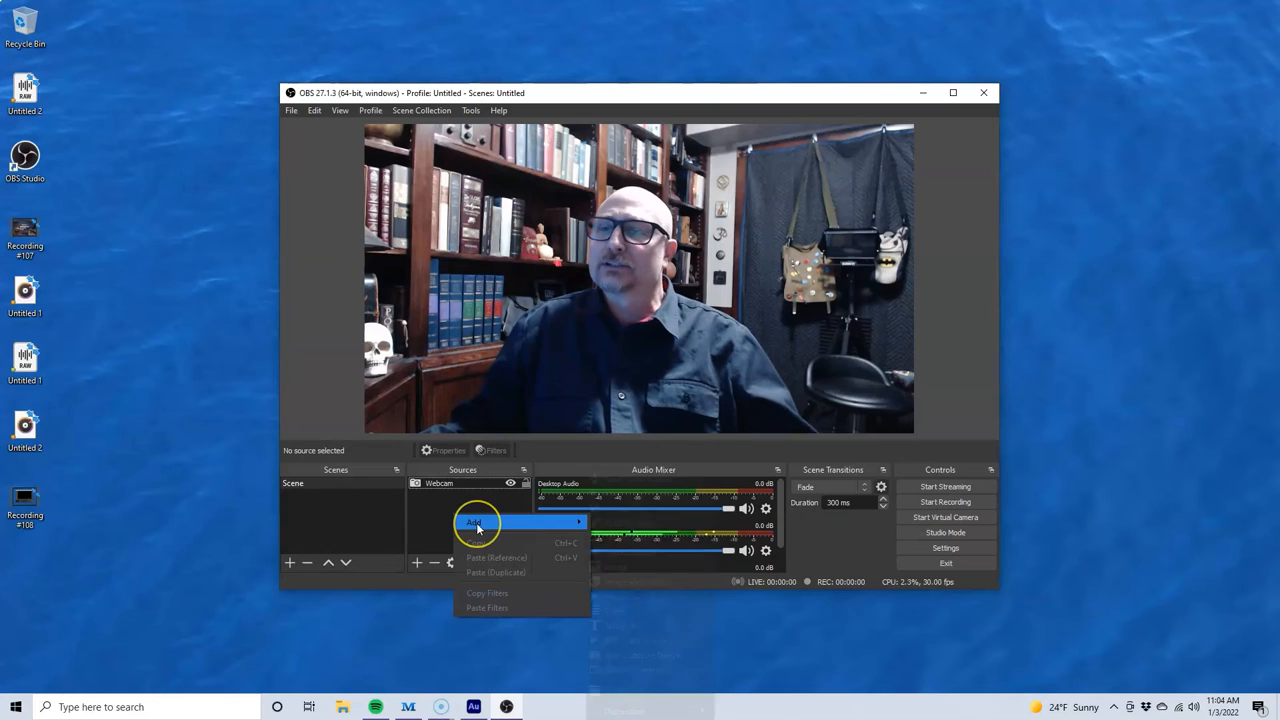
mouse_move(474, 522)
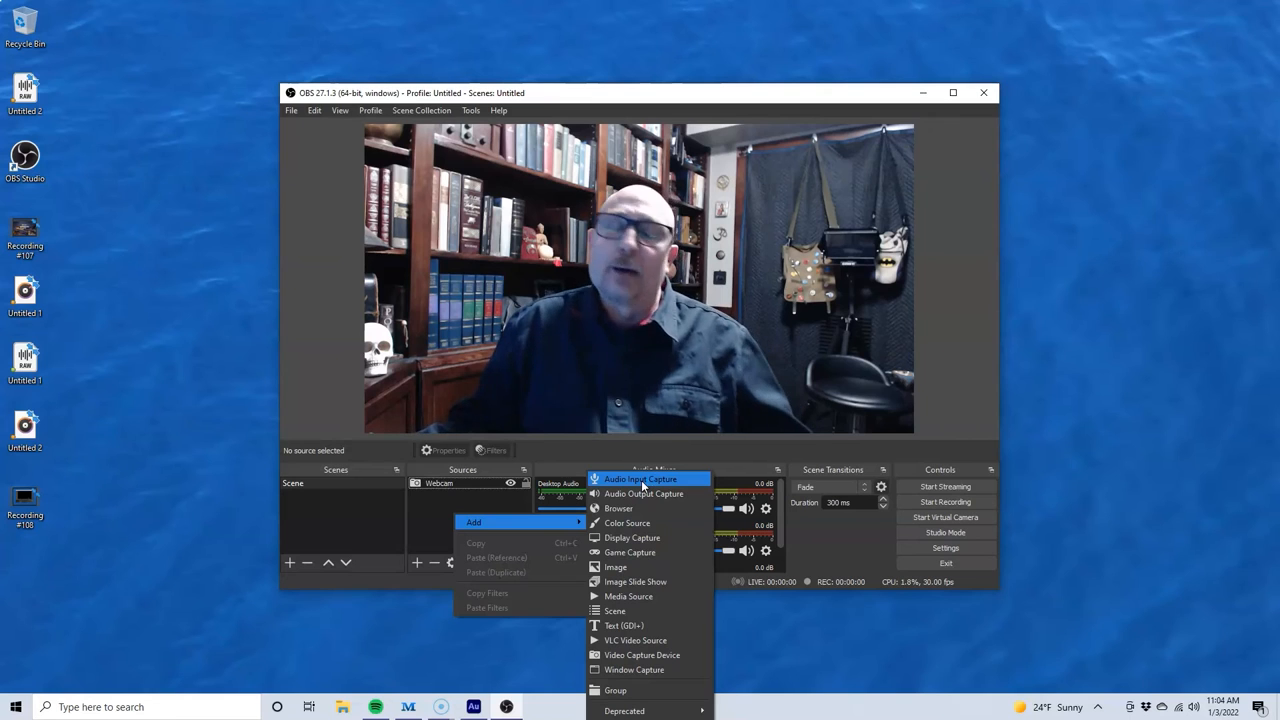
click(640, 480)
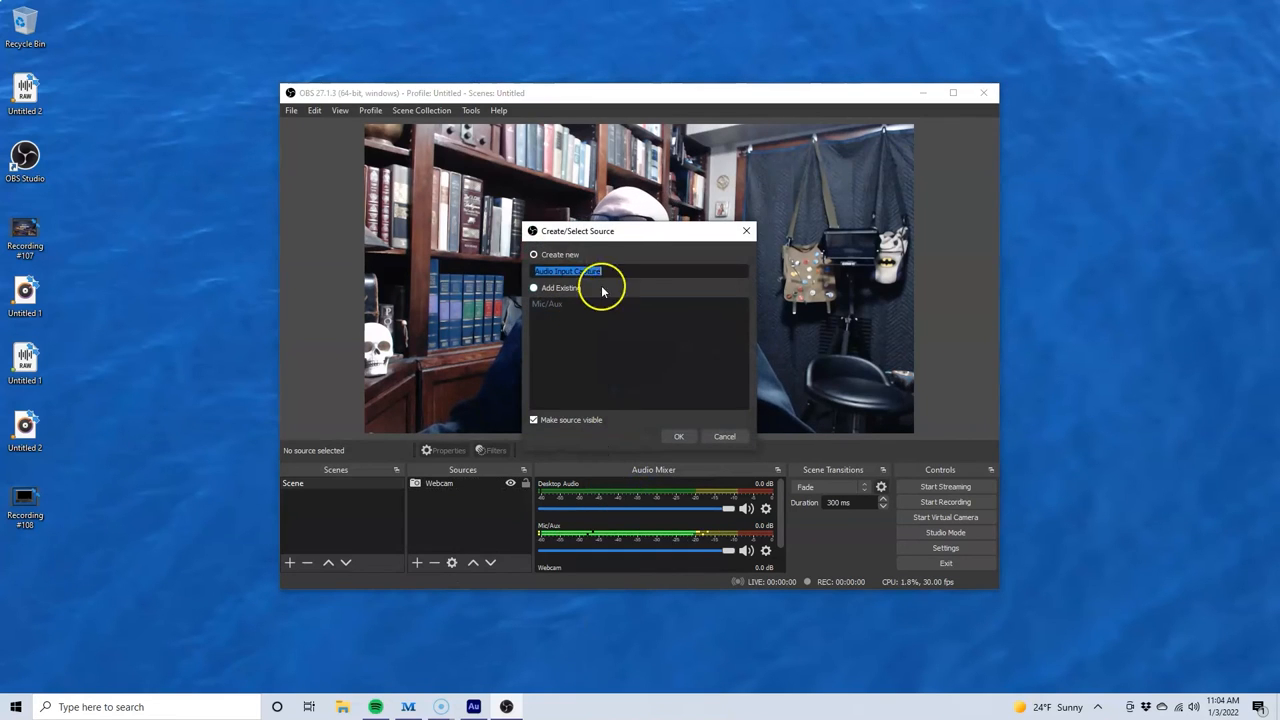
mouse_move(496, 256)
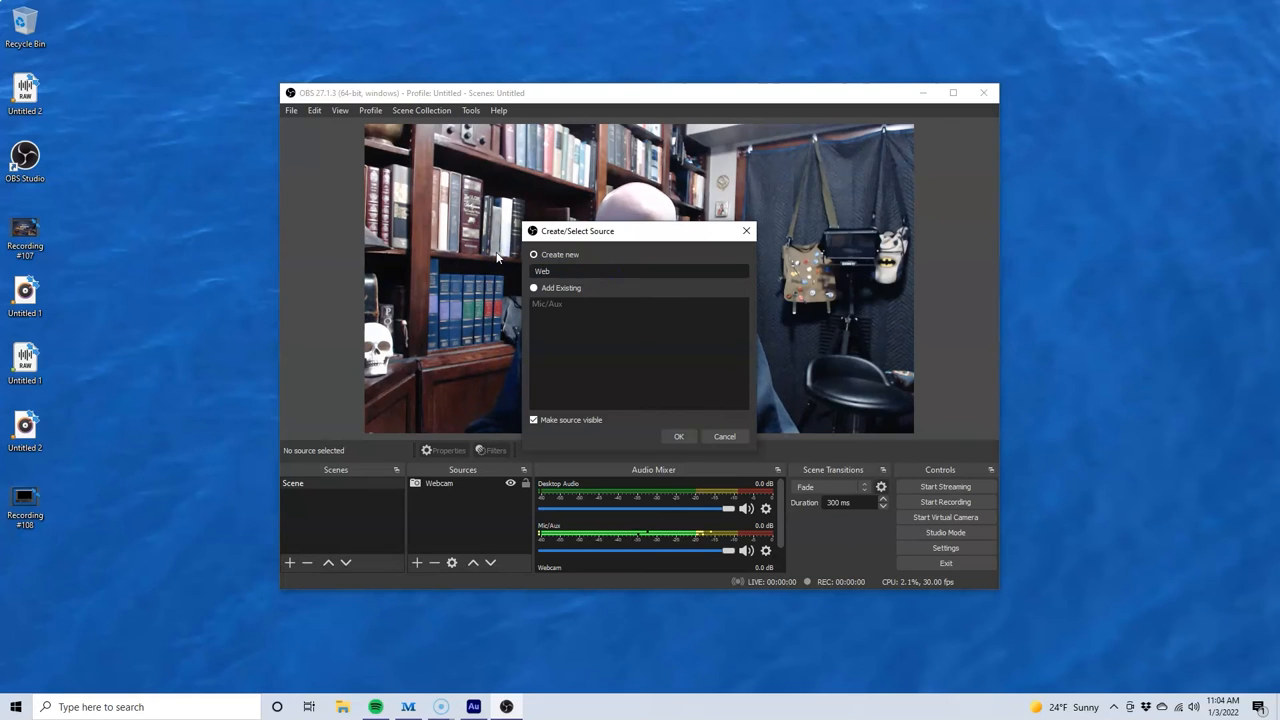
text(Webcam Mic)
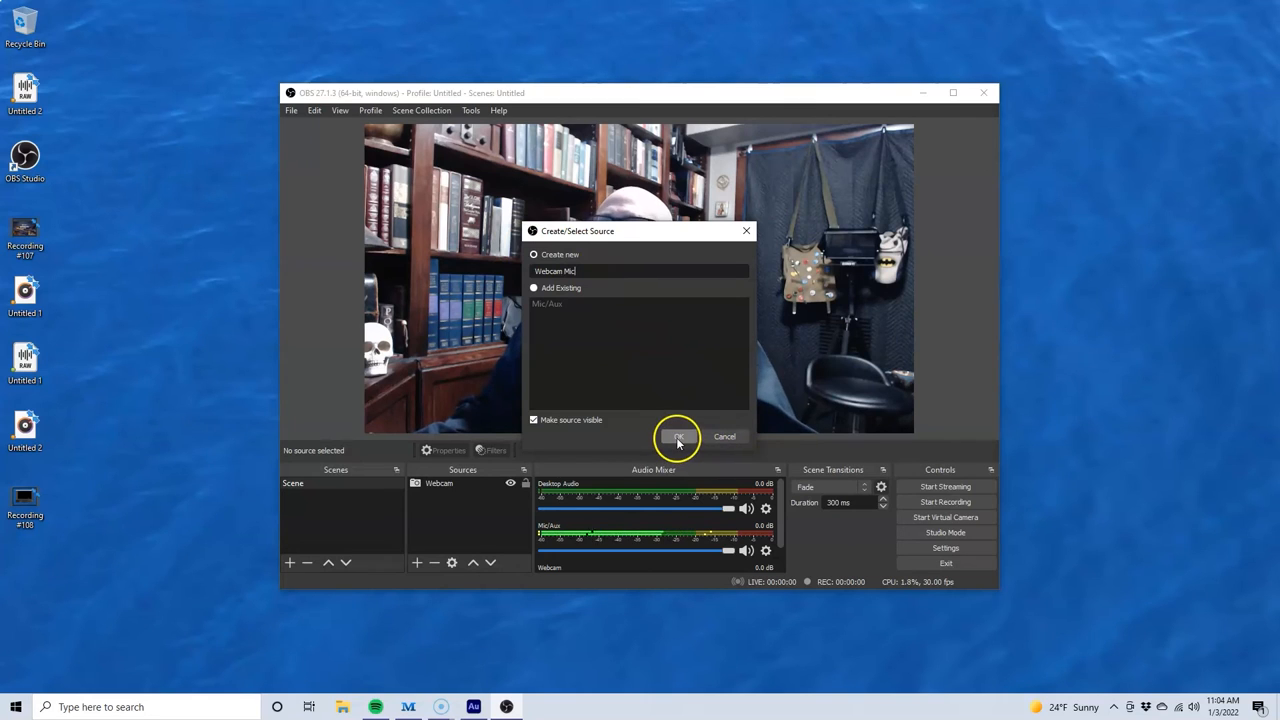
click(678, 436)
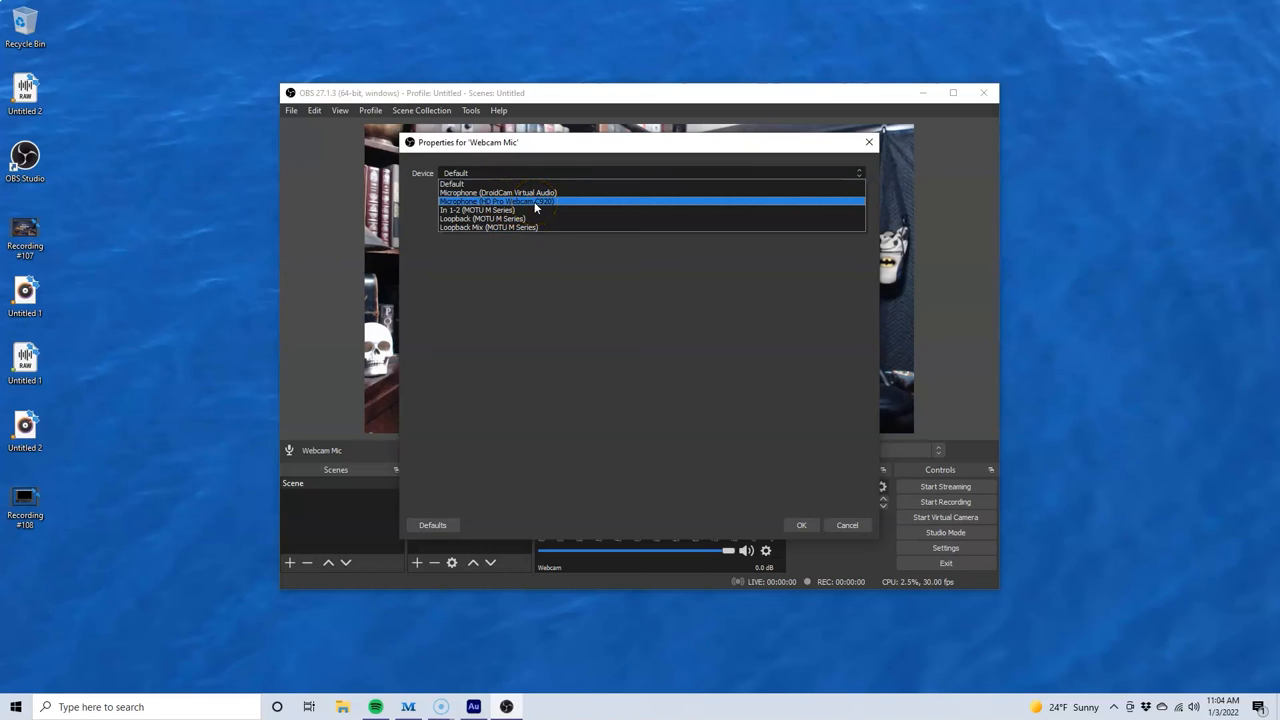
- Set its device to Microphone (HD Pro Webcam C920) and confirm
click(496, 200)
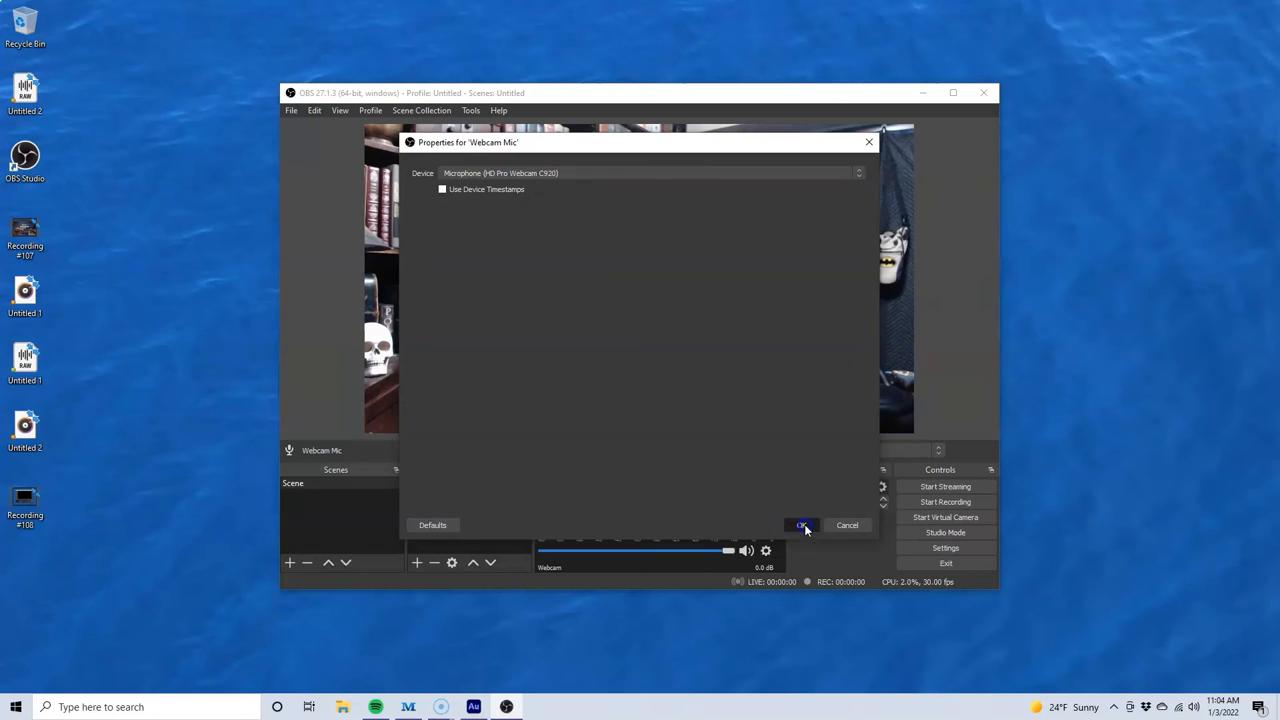
click(802, 524)
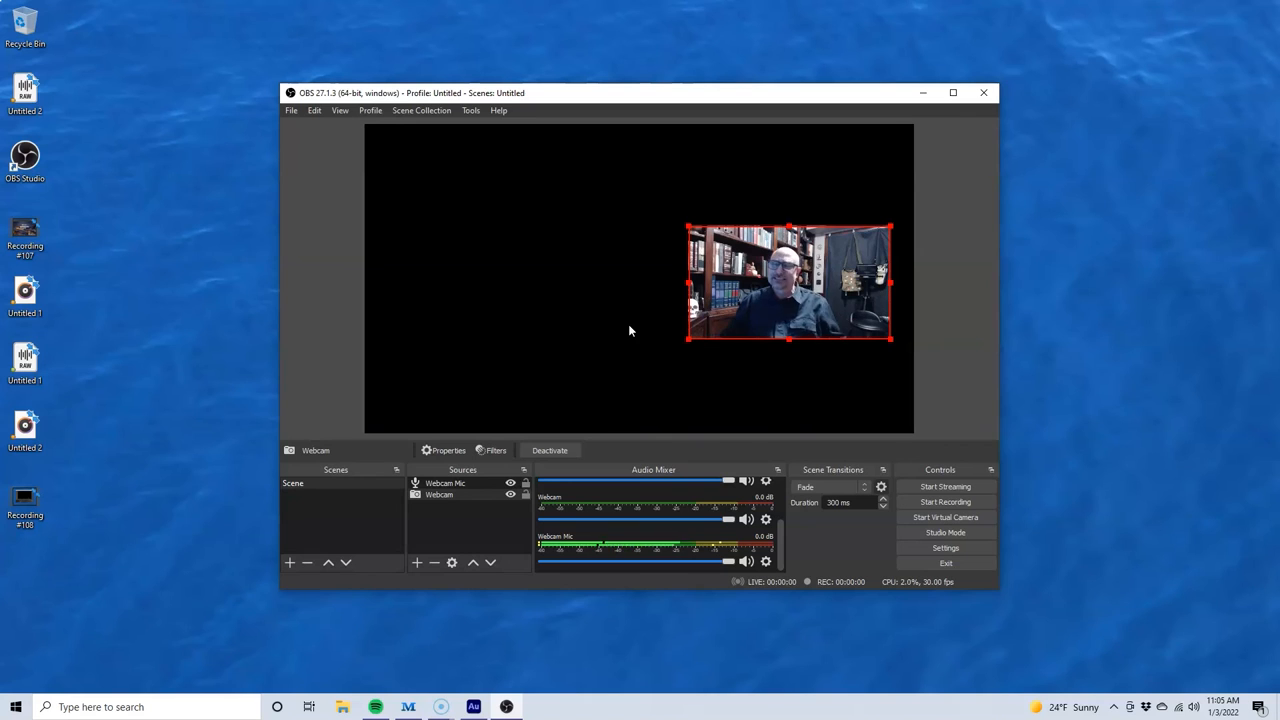
- Deselect the shrunken webcam overlay on the canvas
click(448, 528)
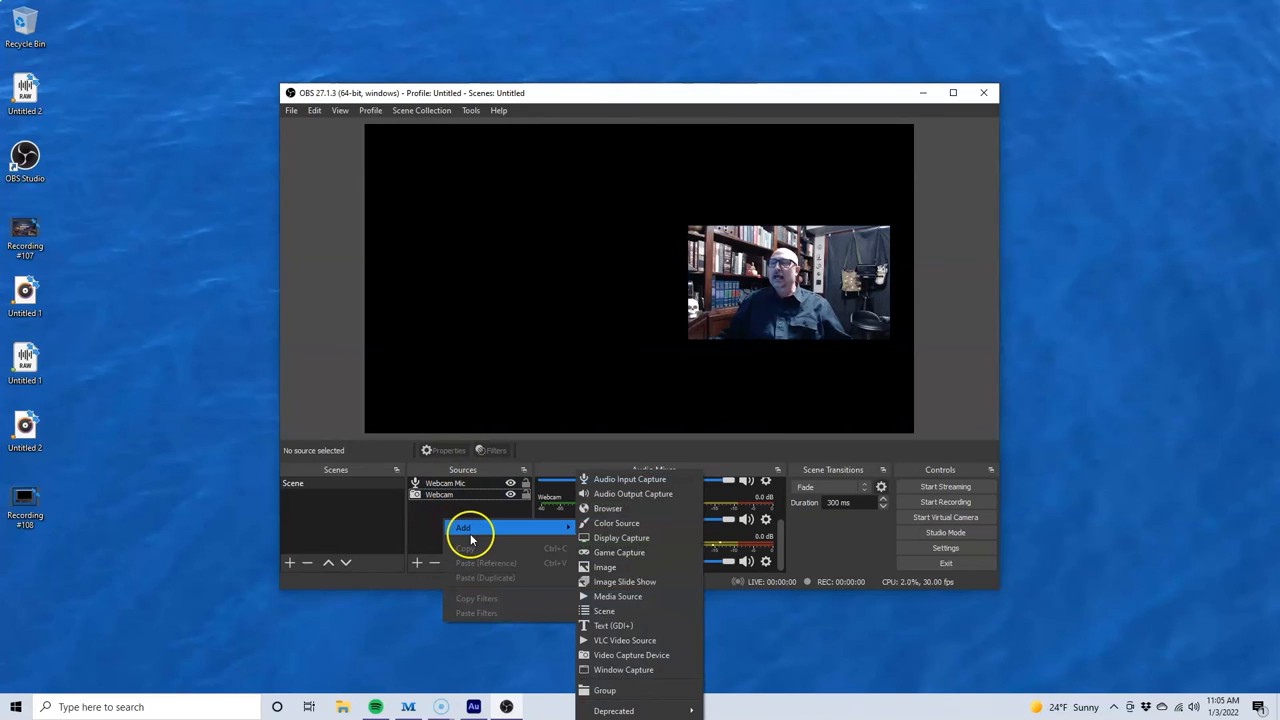
mouse_move(620, 536)
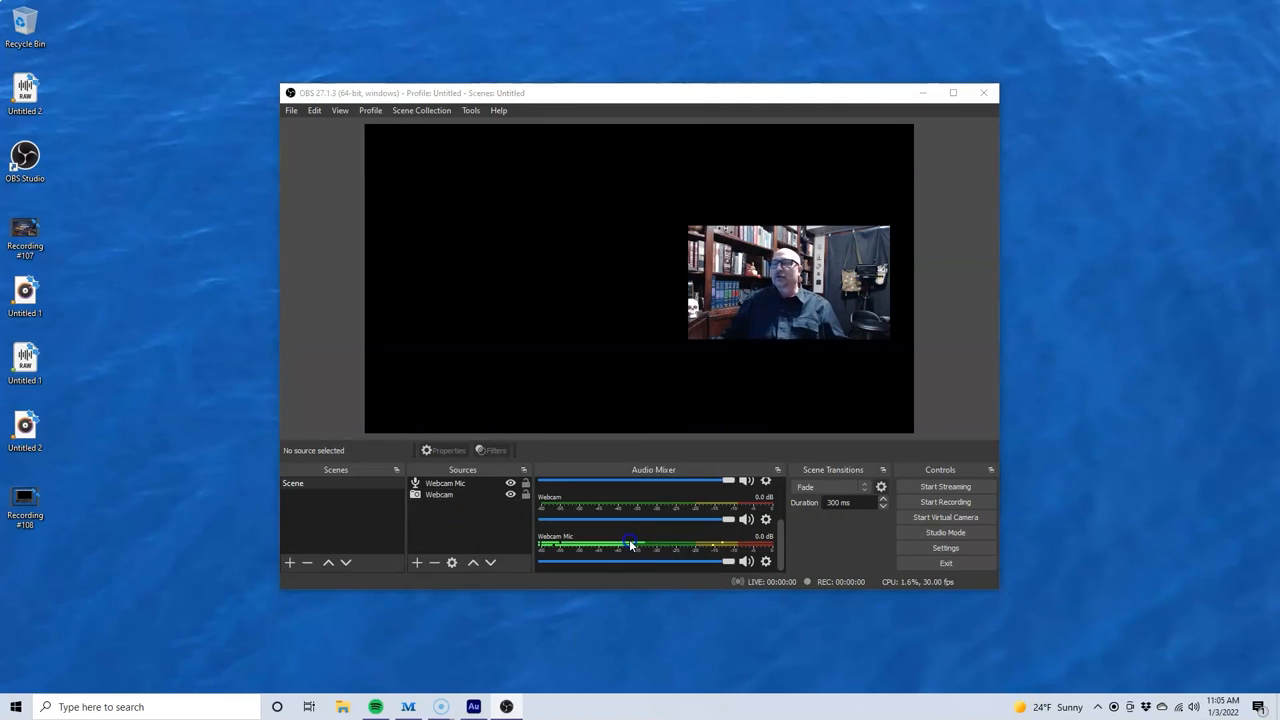
- Add a Display Capture source named 'Second Monitor' capturing Display 2
click(416, 562)
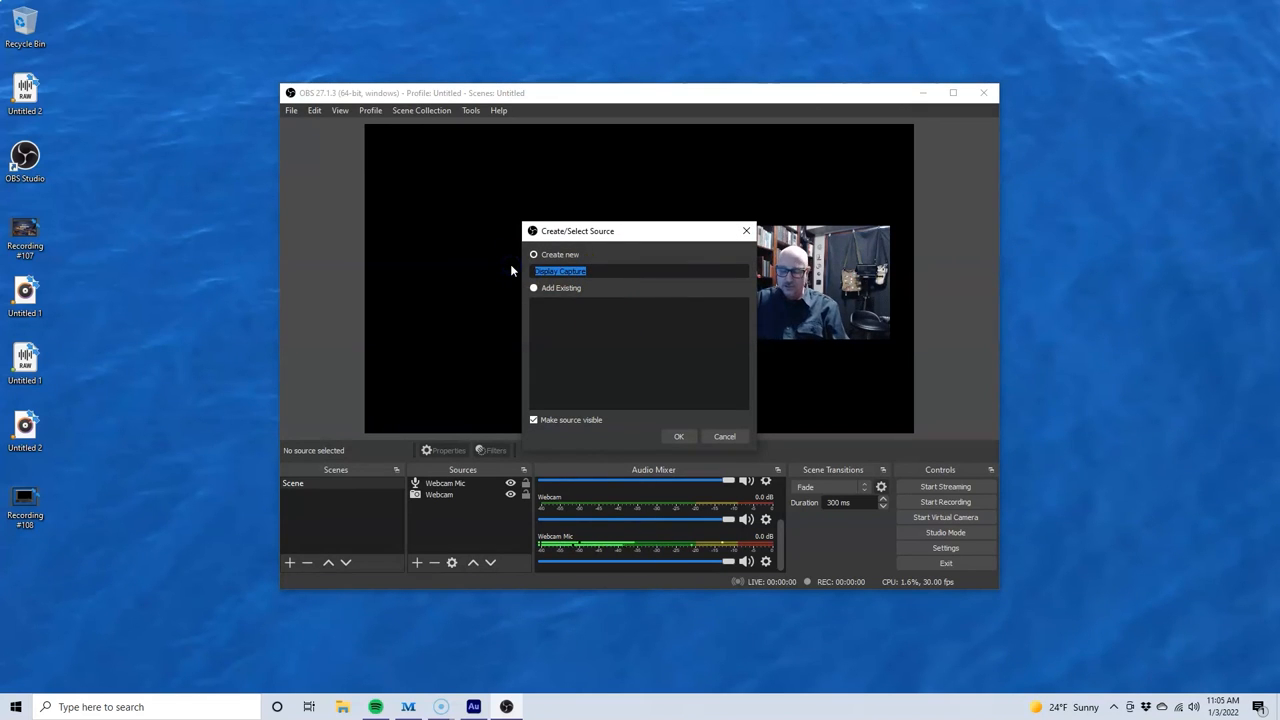
text(s)
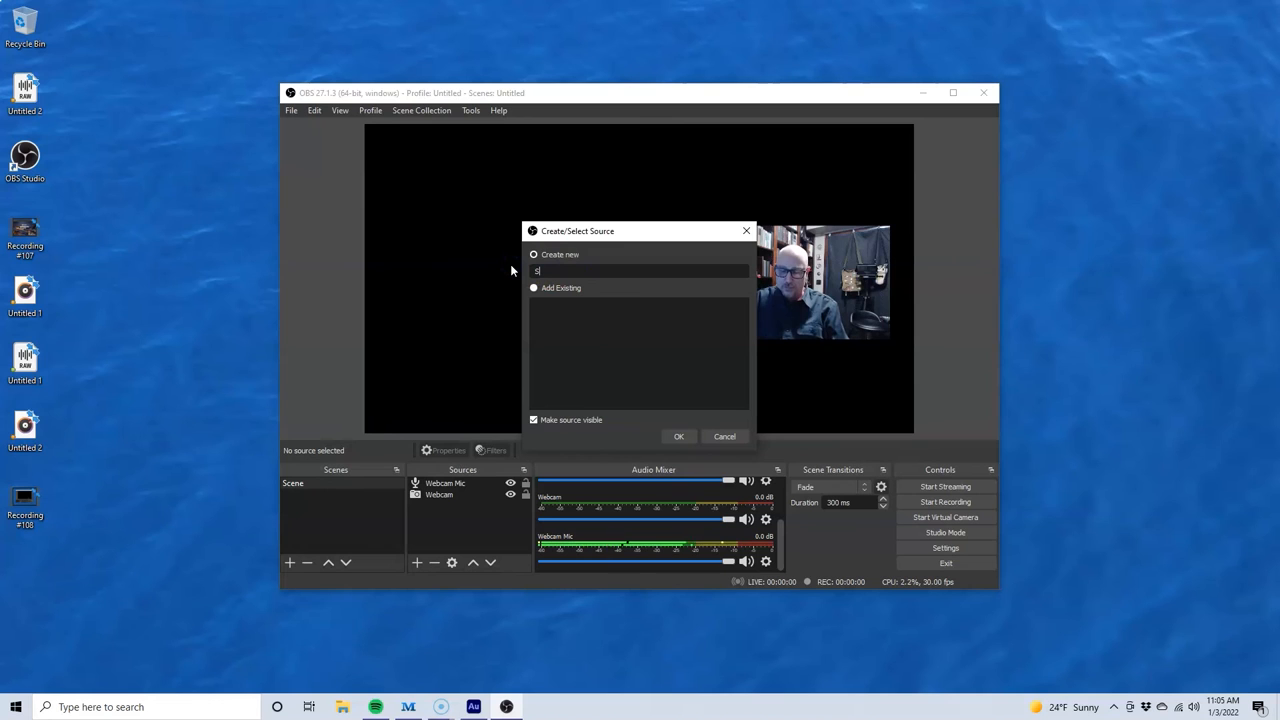
text(Second Monitor)
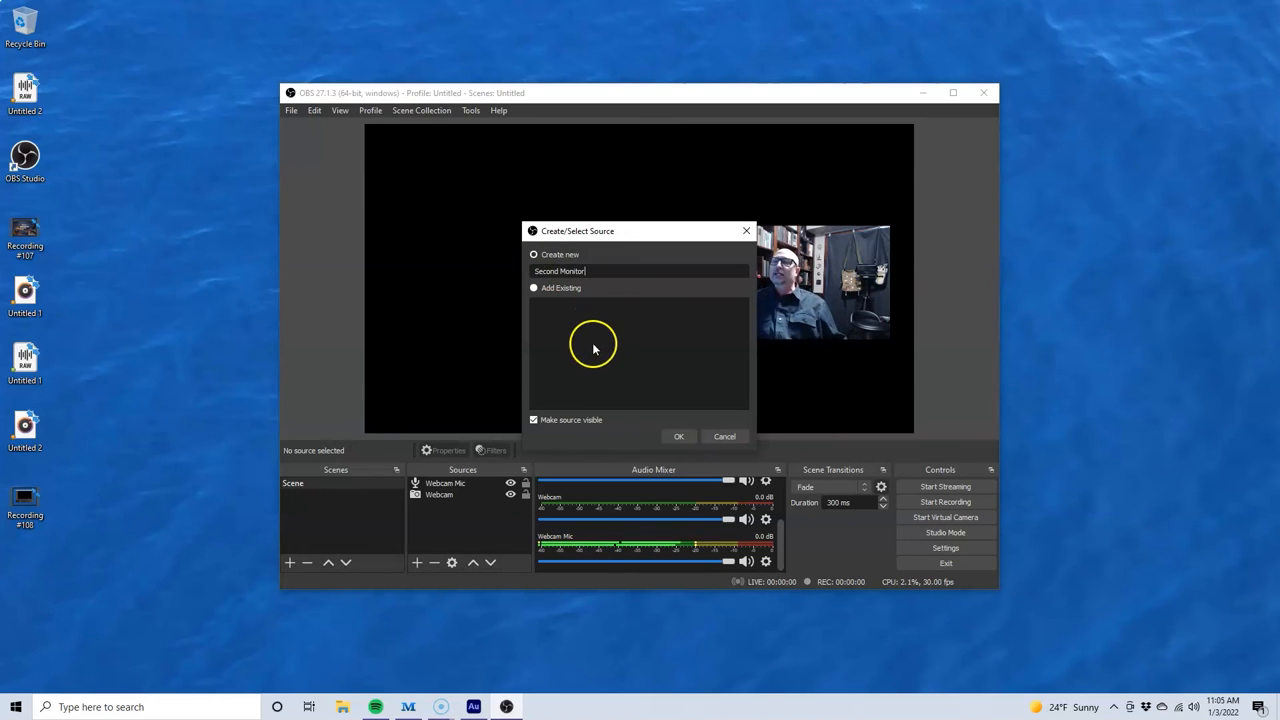
click(678, 436)
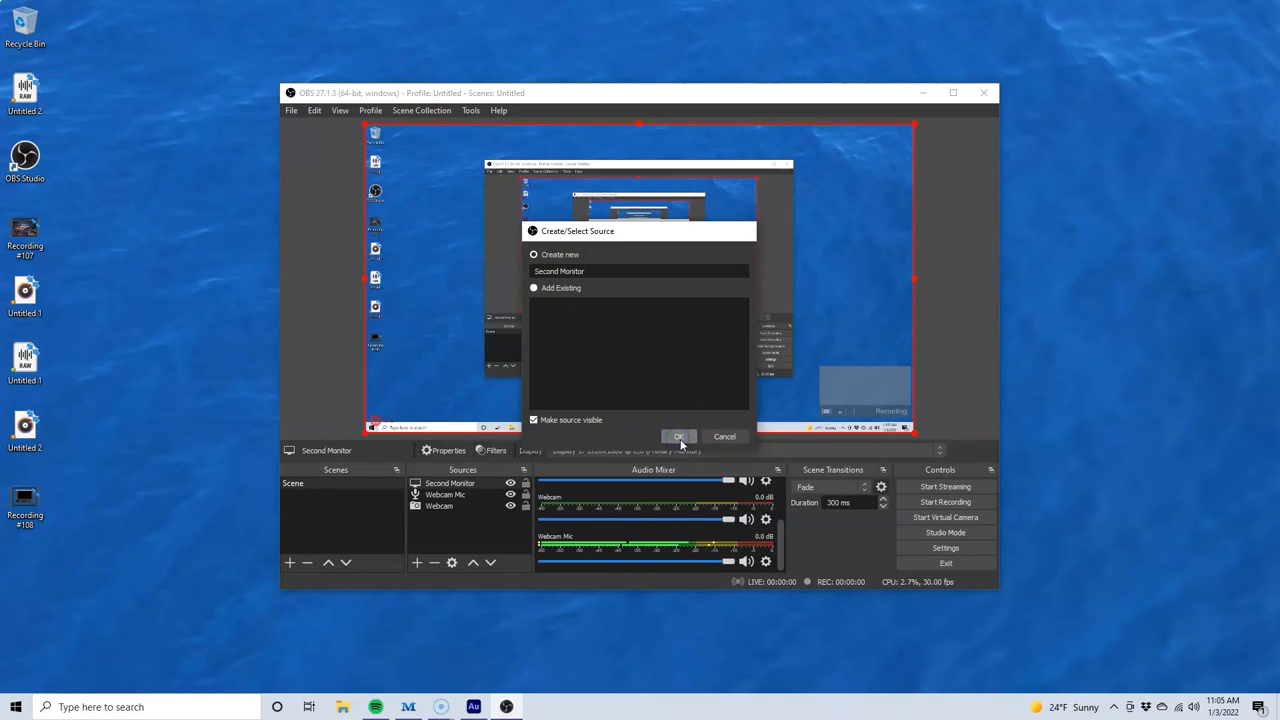
click(680, 436)
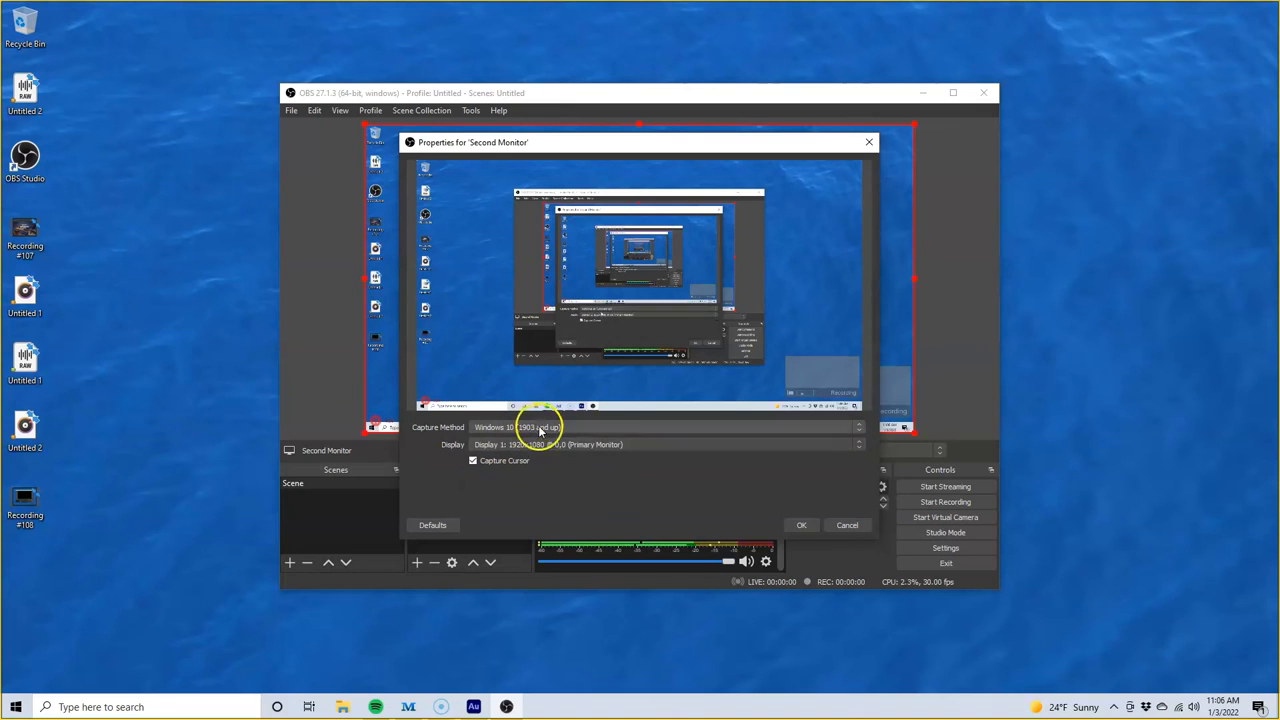
mouse_move(550, 450)
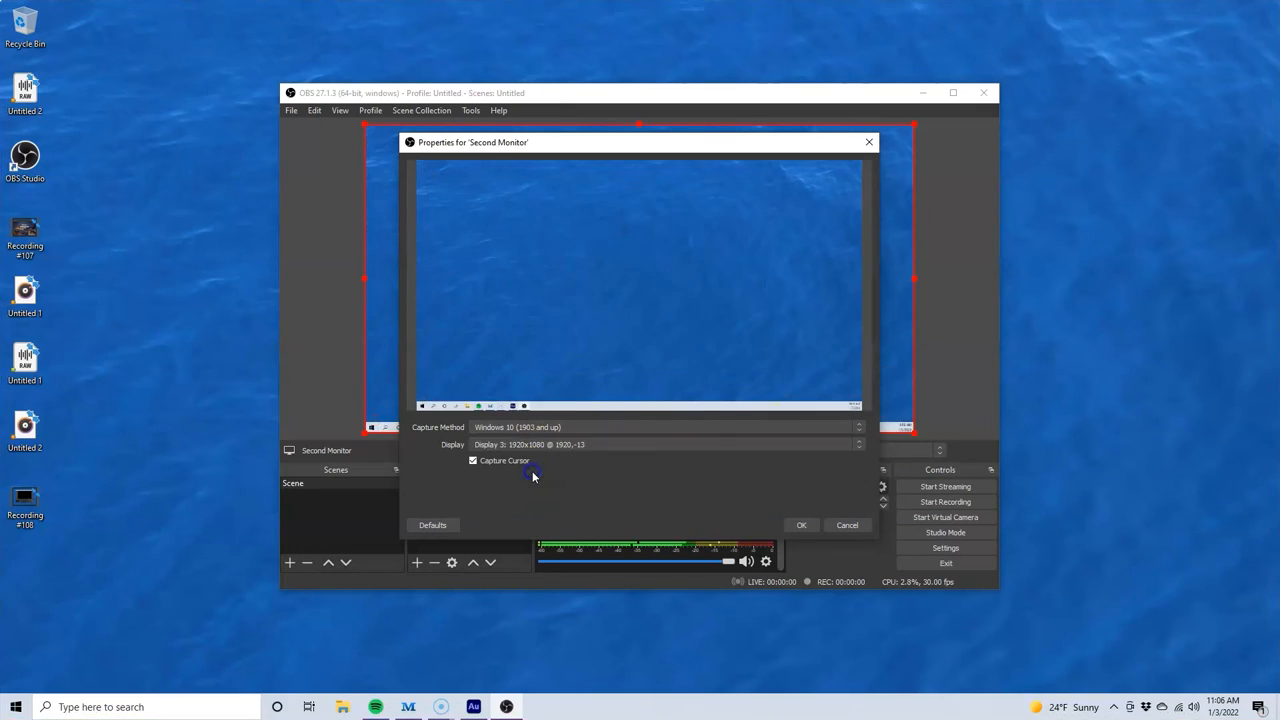
click(800, 524)
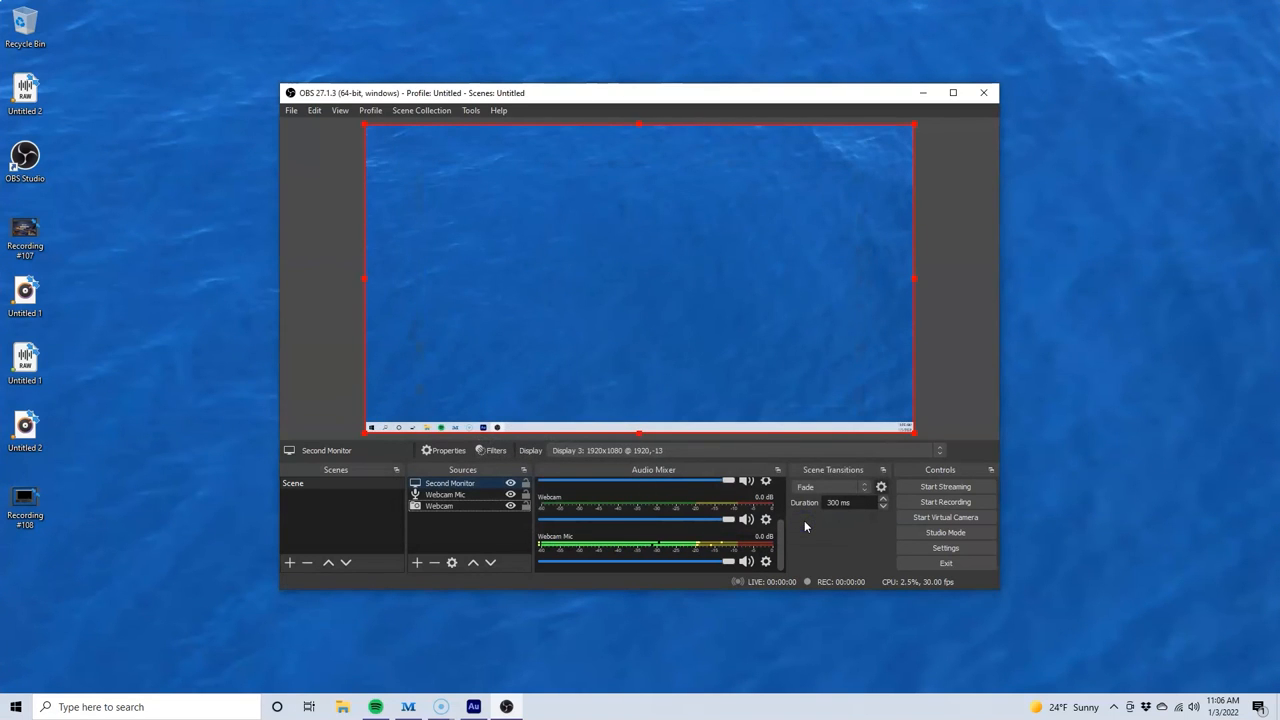
- Move Second Monitor below the Webcam layer so the overlay stays on top
click(452, 482)
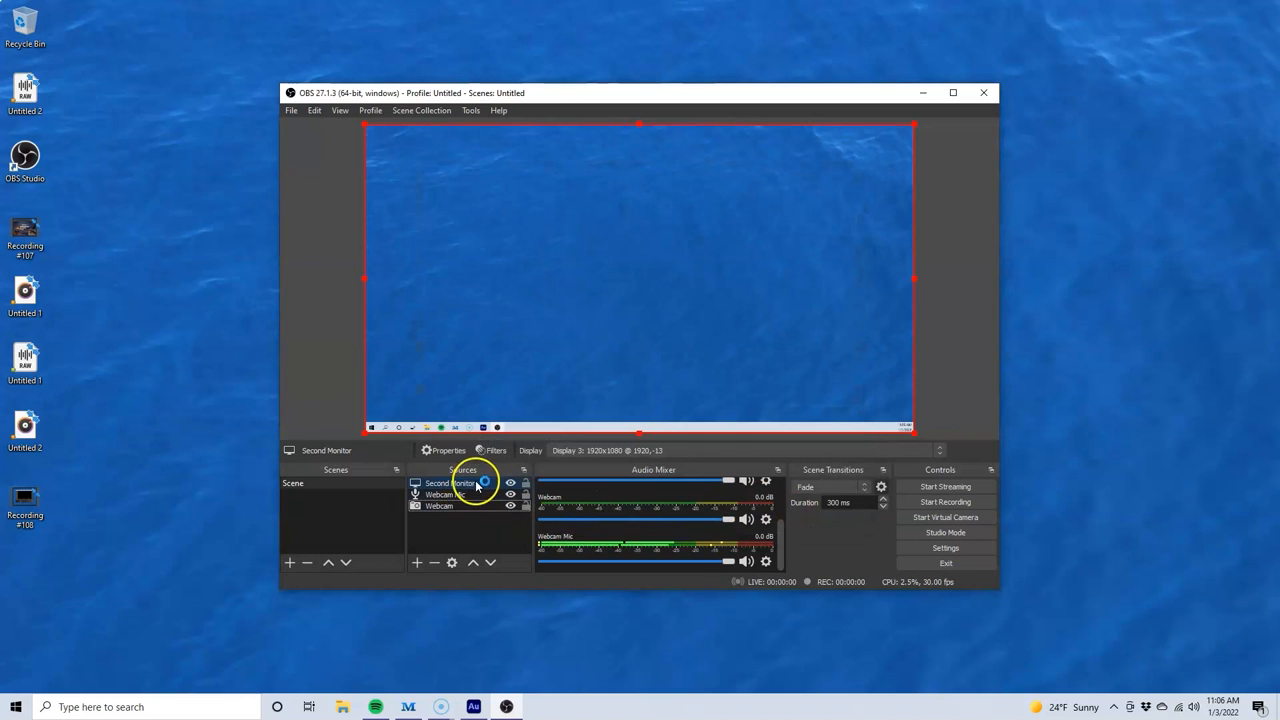
click(440, 506)
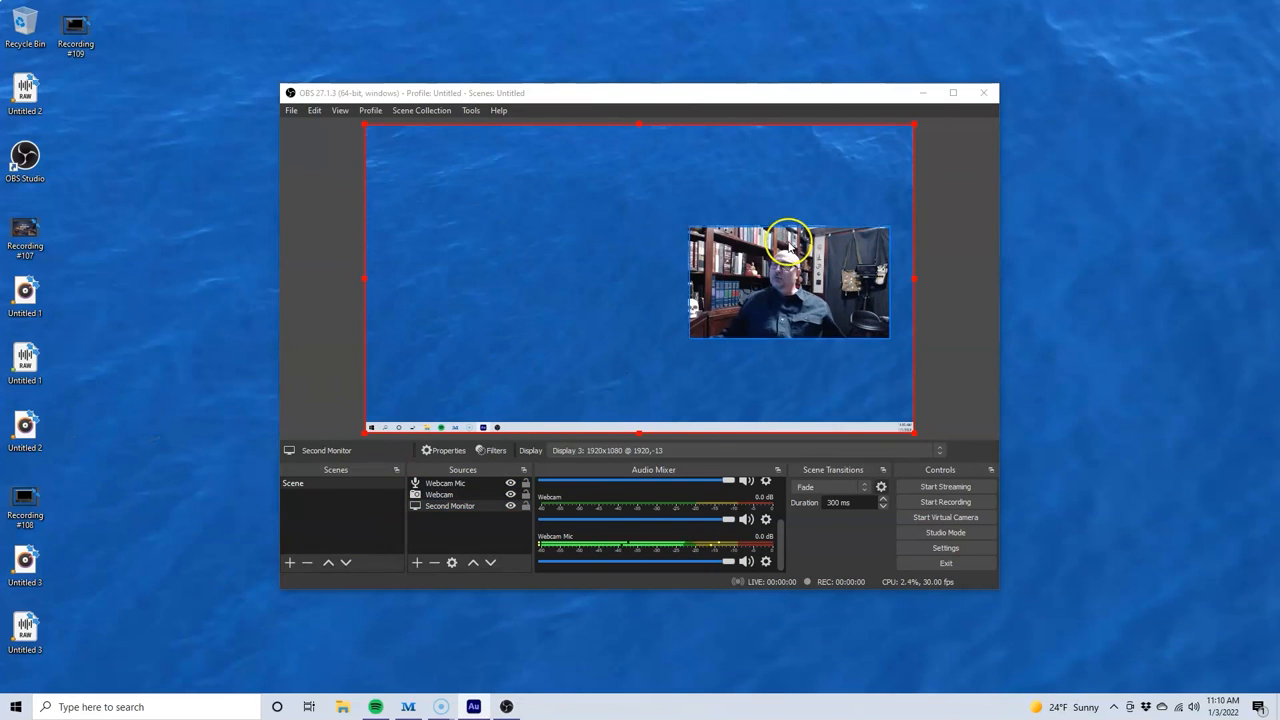
click(16, 706)
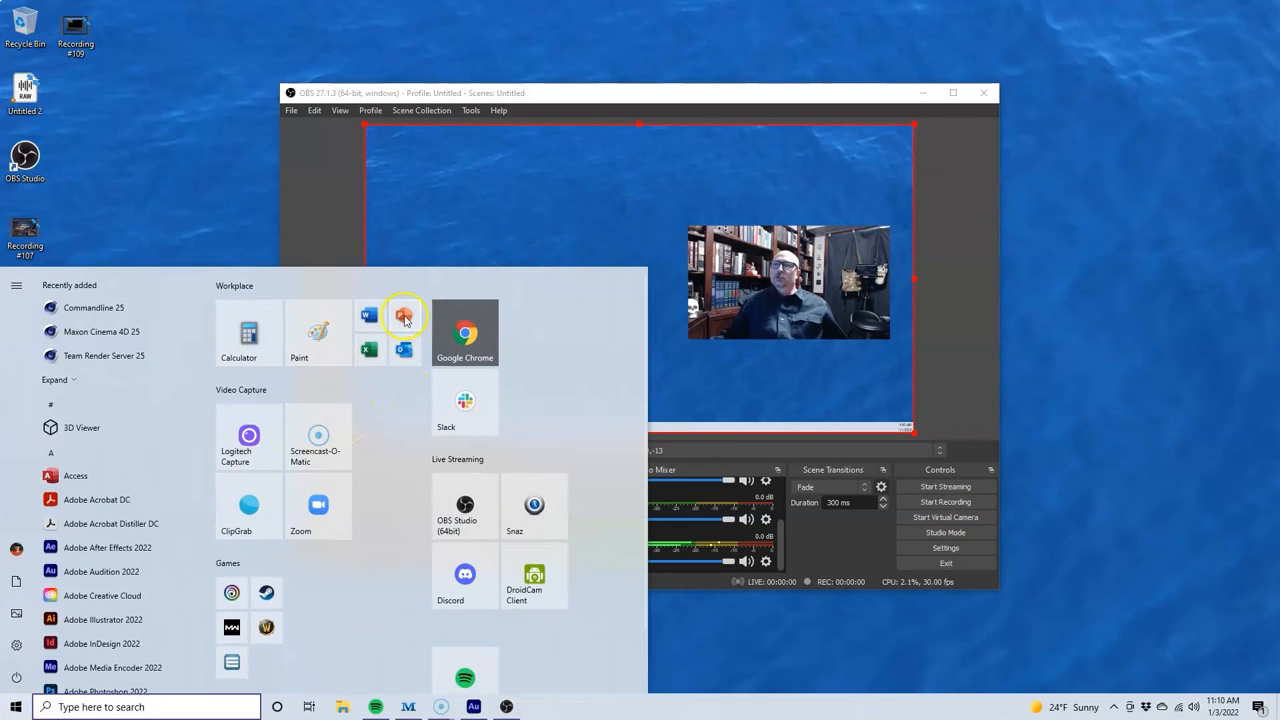
- Launch PowerPoint so its title slide shows on the second monitor
click(404, 322)
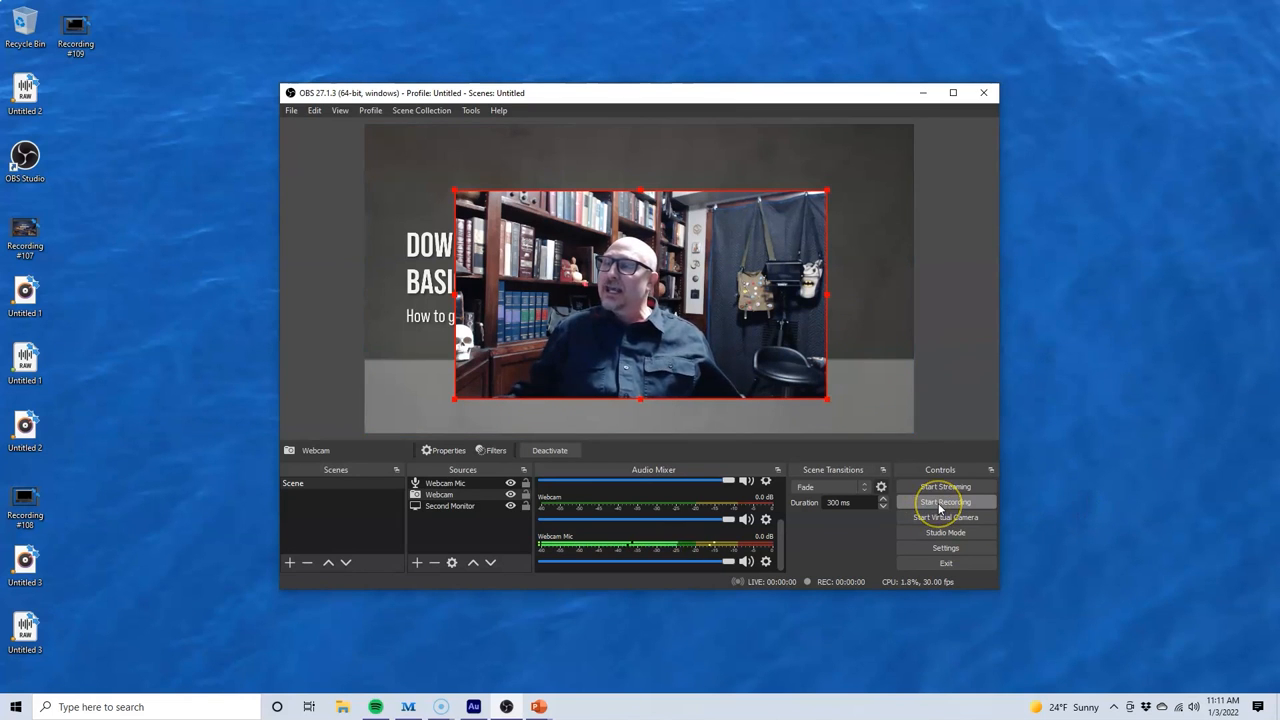
- Record the slide-and-webcam scene for a few seconds and save it as MP4
click(944, 500)
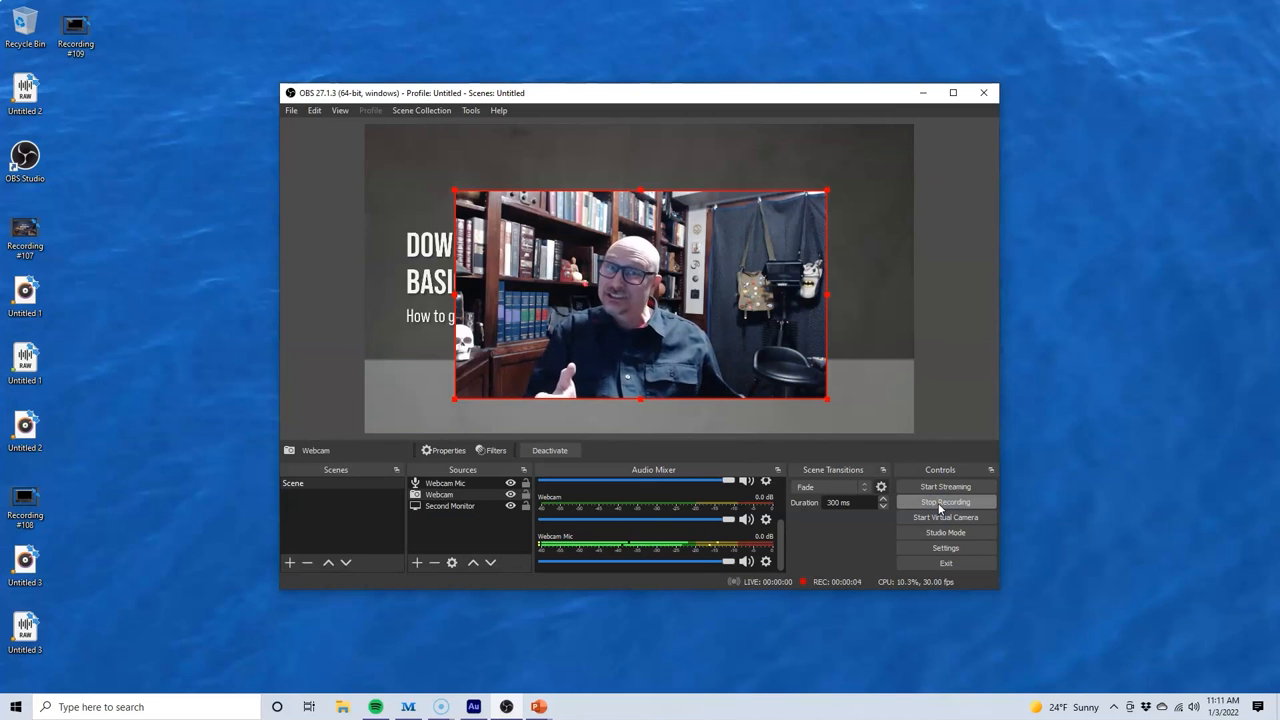
click(944, 502)
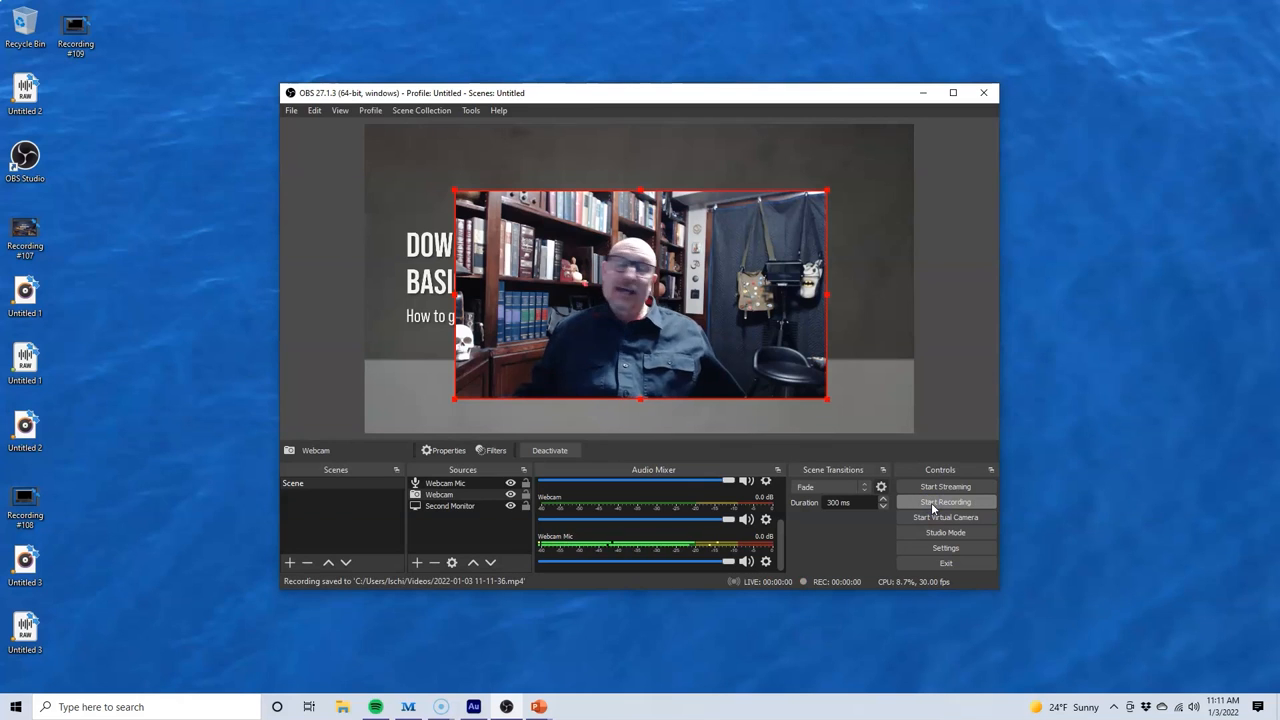